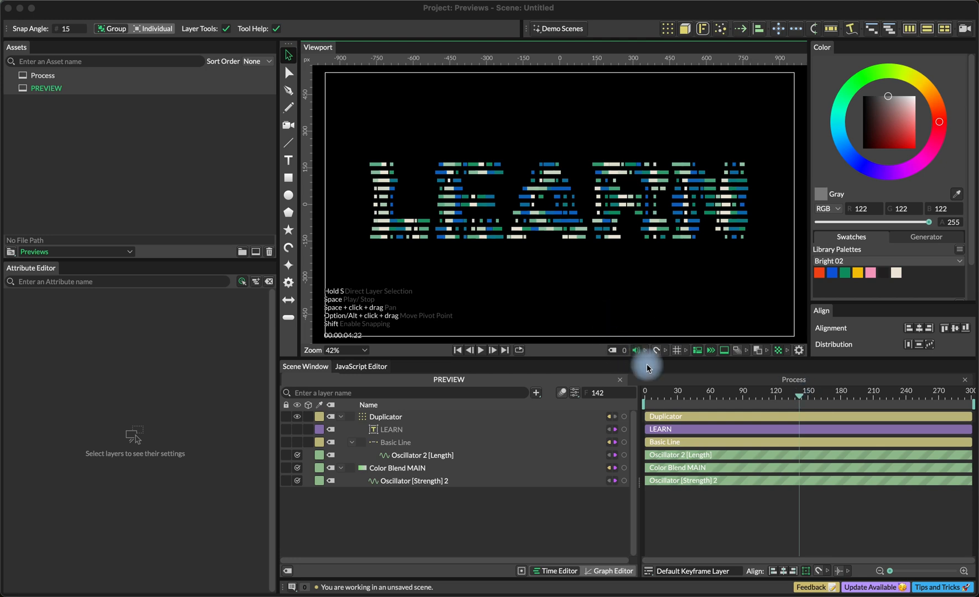
# - Restart the PREVIEW composition's multicolour LEARN line animation from its first frame
pyautogui.click(480, 350)
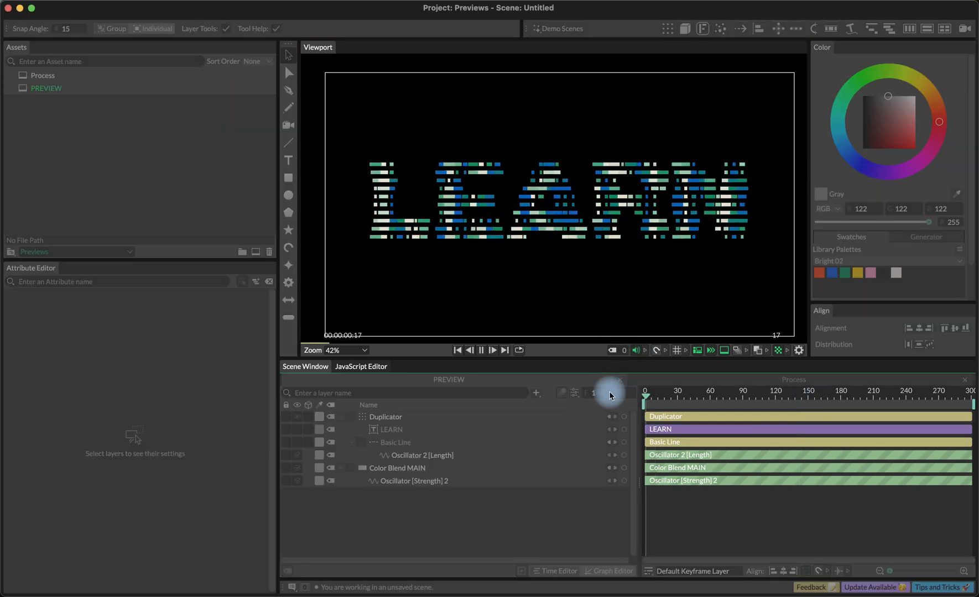
pyautogui.click(481, 350)
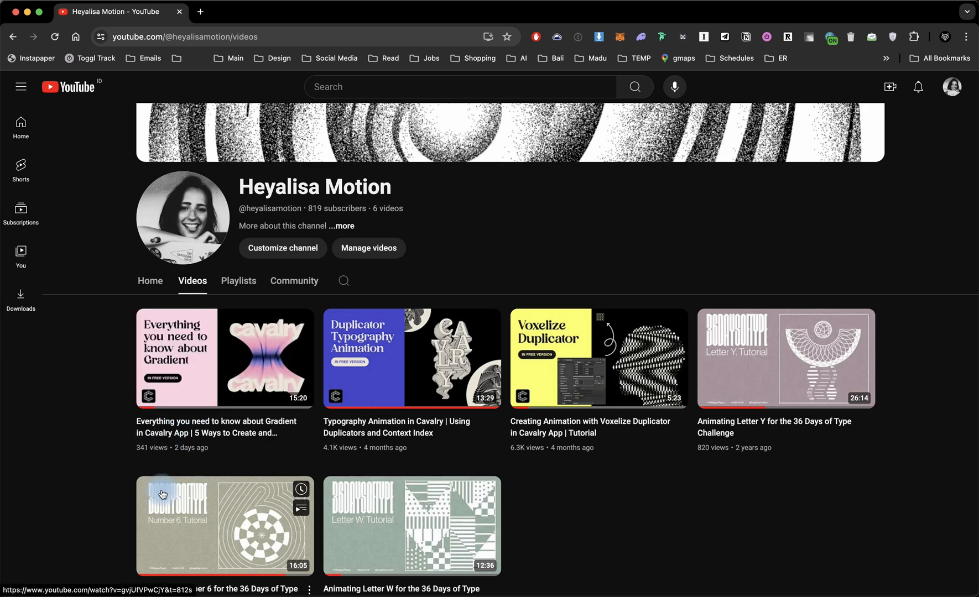
pyautogui.moveTo(608, 401)
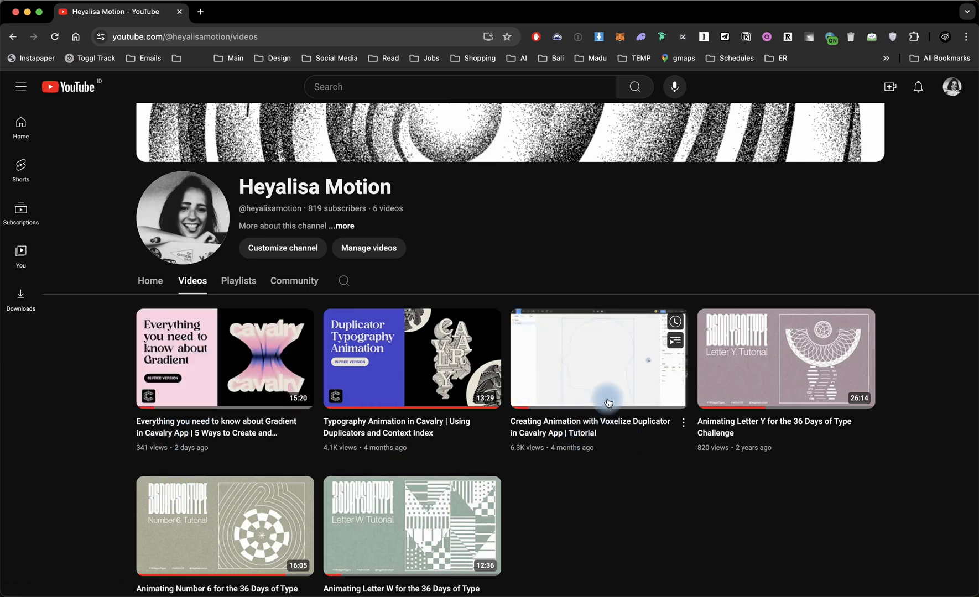
pyautogui.moveTo(586, 457)
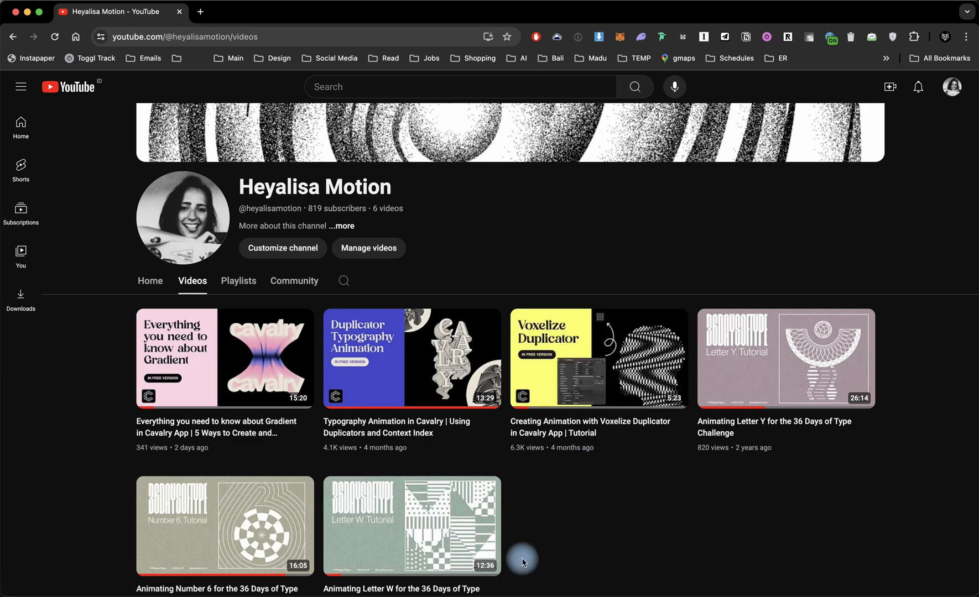
pyautogui.moveTo(635, 499)
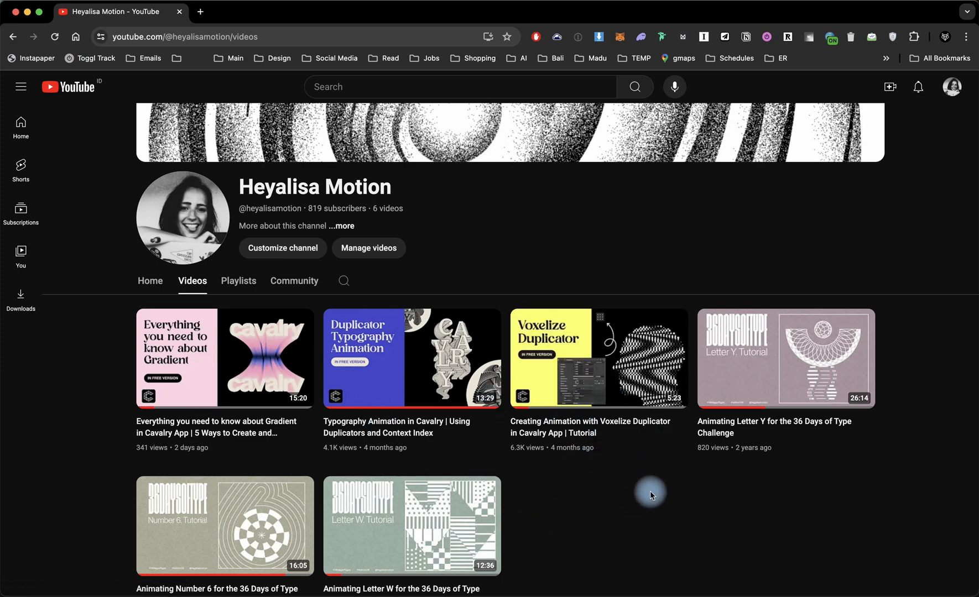
pyautogui.moveTo(430, 587)
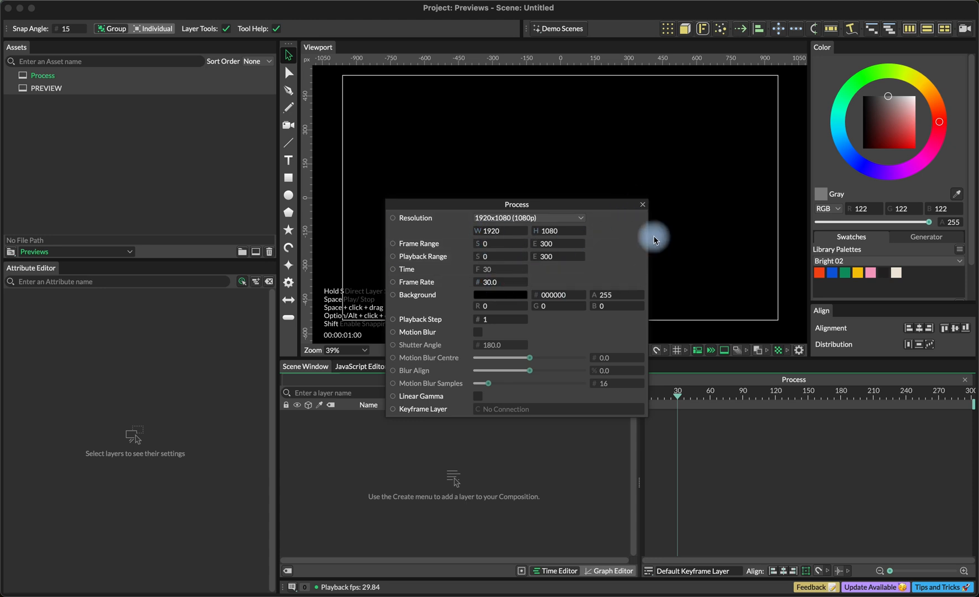
# - Close the Process composition settings, add a Basic Line, and select its Length field
pyautogui.click(641, 205)
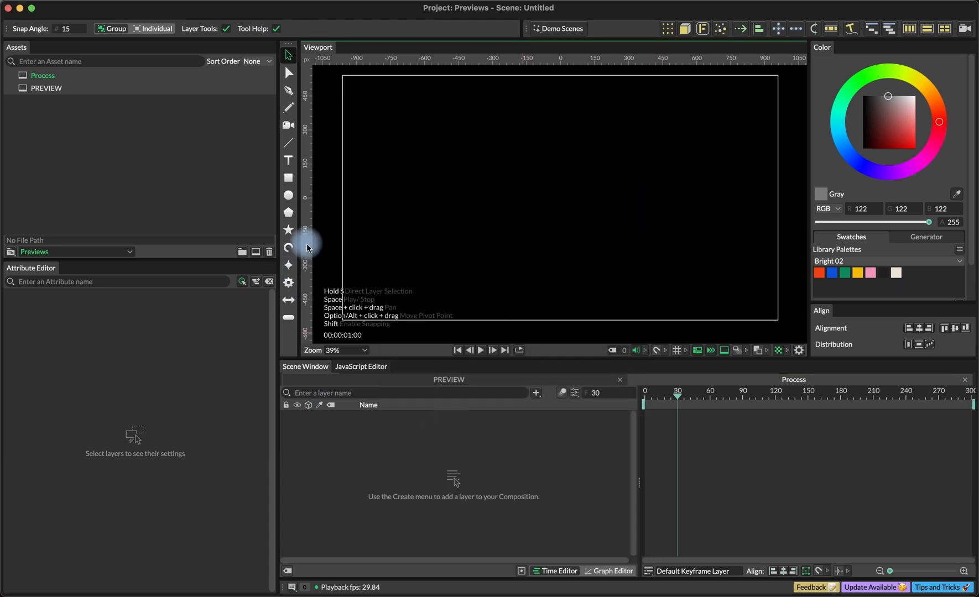
pyautogui.moveTo(288, 144)
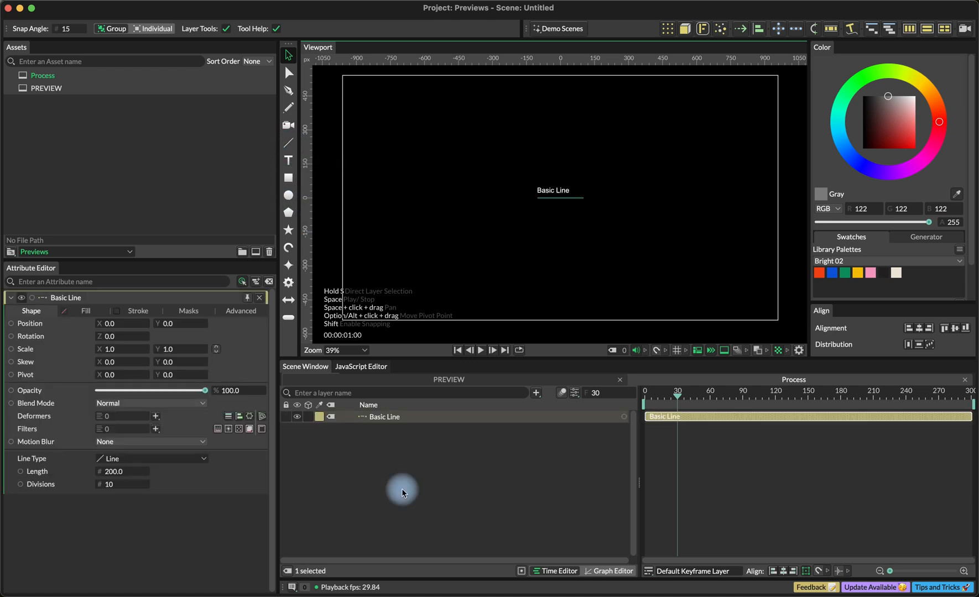
pyautogui.click(113, 471)
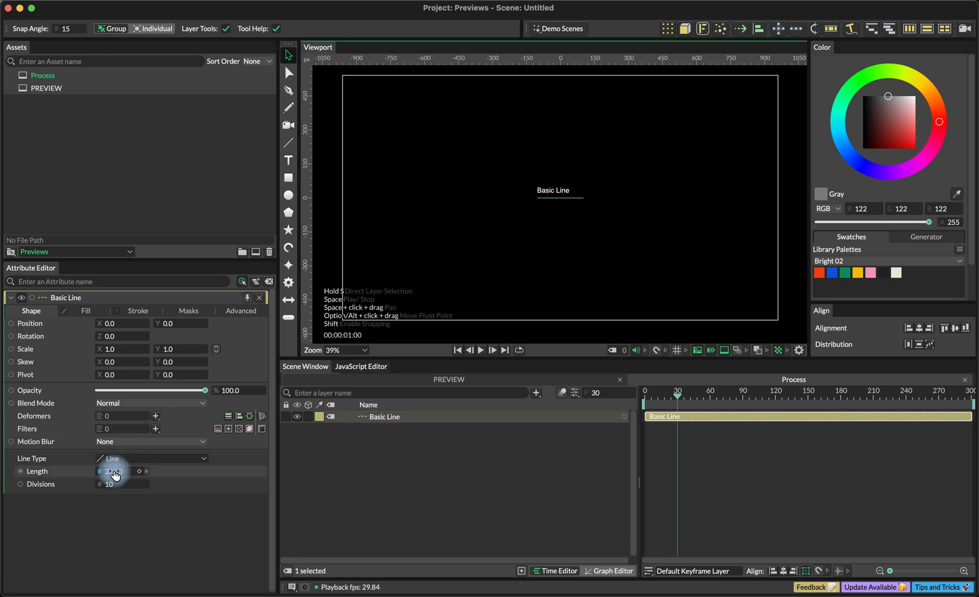
pyautogui.click(138, 310)
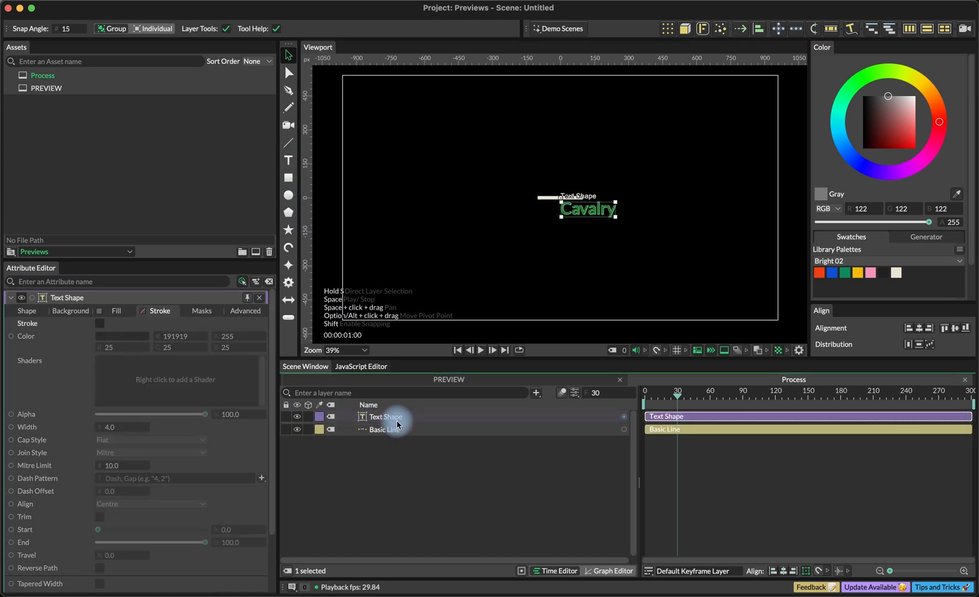
# - Add a LEARN text layer at size 470 in Neue Haas Grotesk Display Pro 95 Black
pyautogui.click(26, 311)
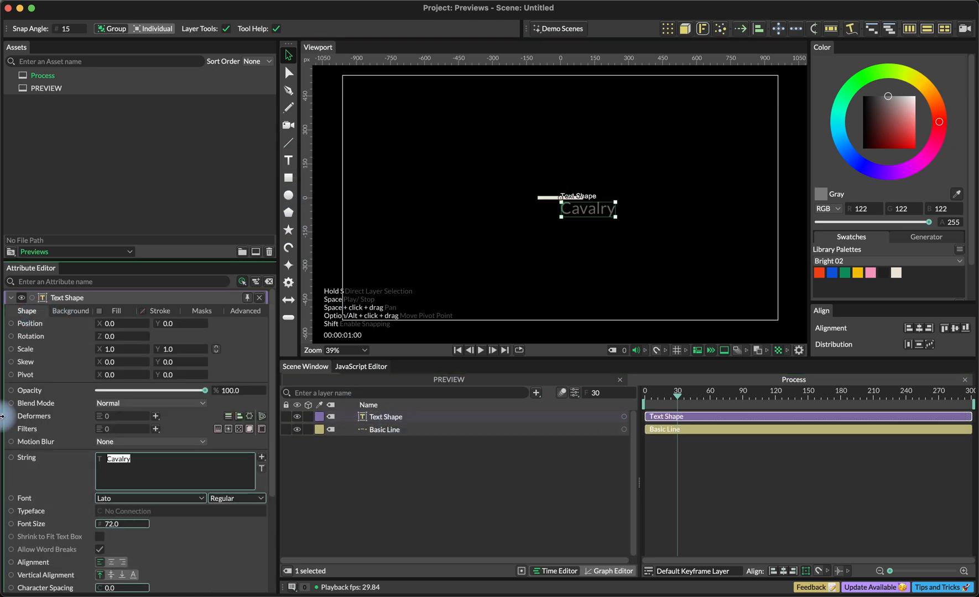
pyautogui.write('LEARN')
pyautogui.click(150, 498)
pyautogui.write('neue')
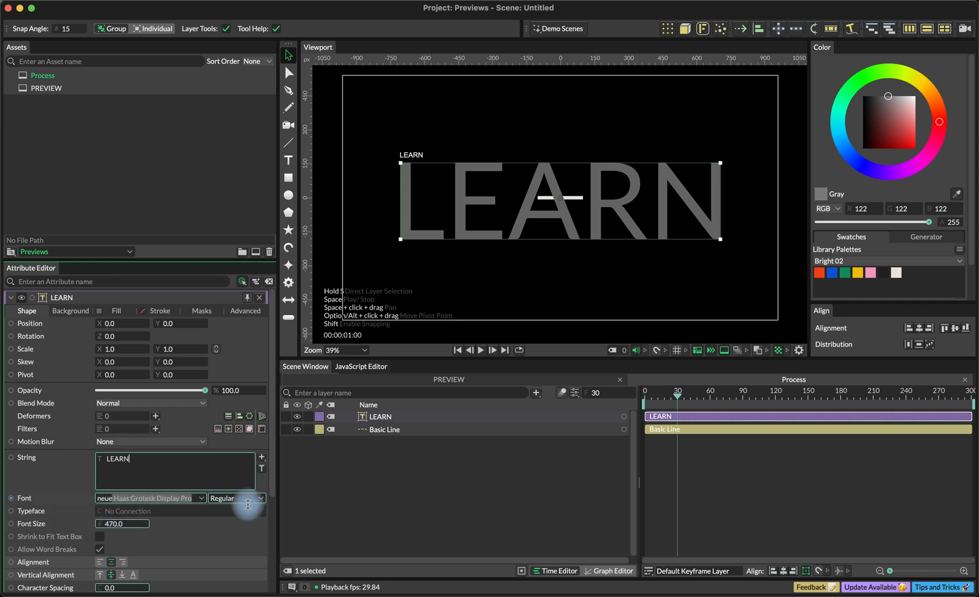
pyautogui.click(261, 499)
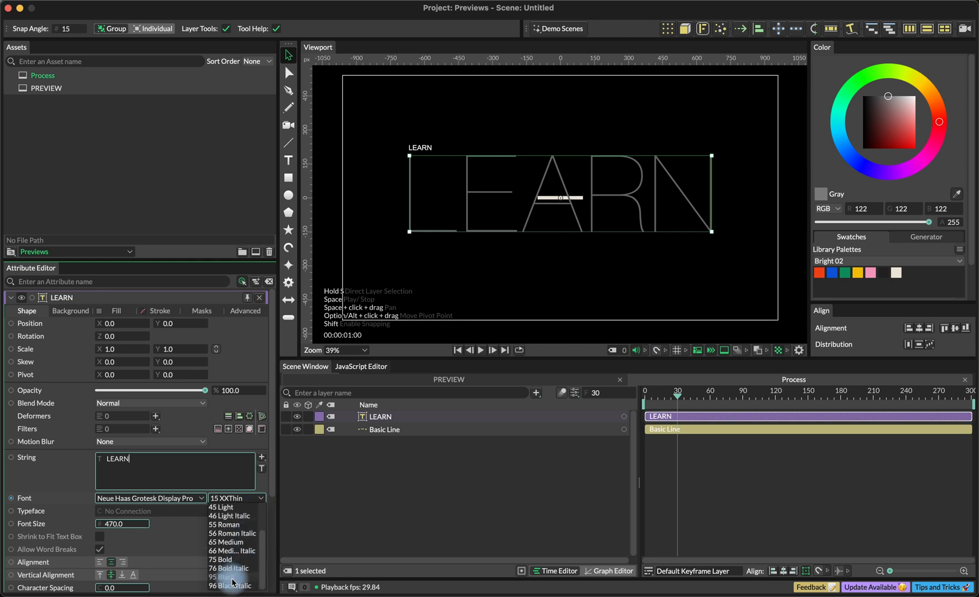
pyautogui.click(225, 561)
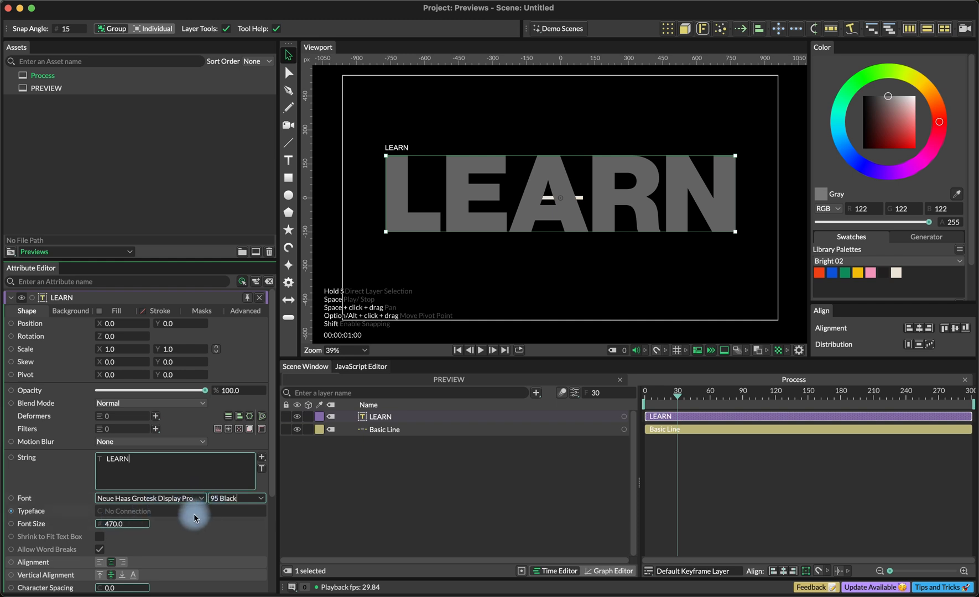
pyautogui.moveTo(368, 439)
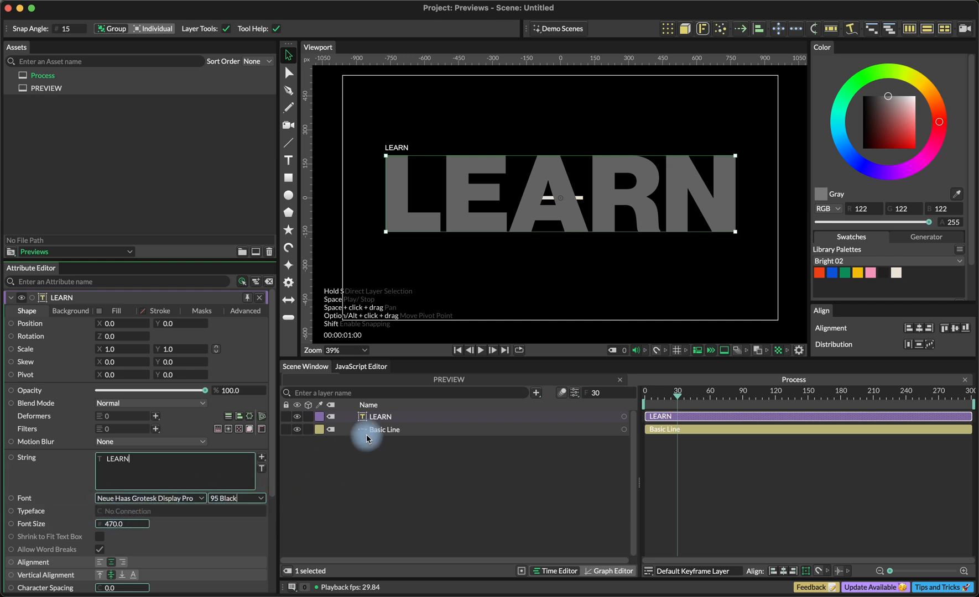
# - Build a Voxelize Duplicator with LEARN as input shape, hide the originals, and raise Size
pyautogui.click(383, 430)
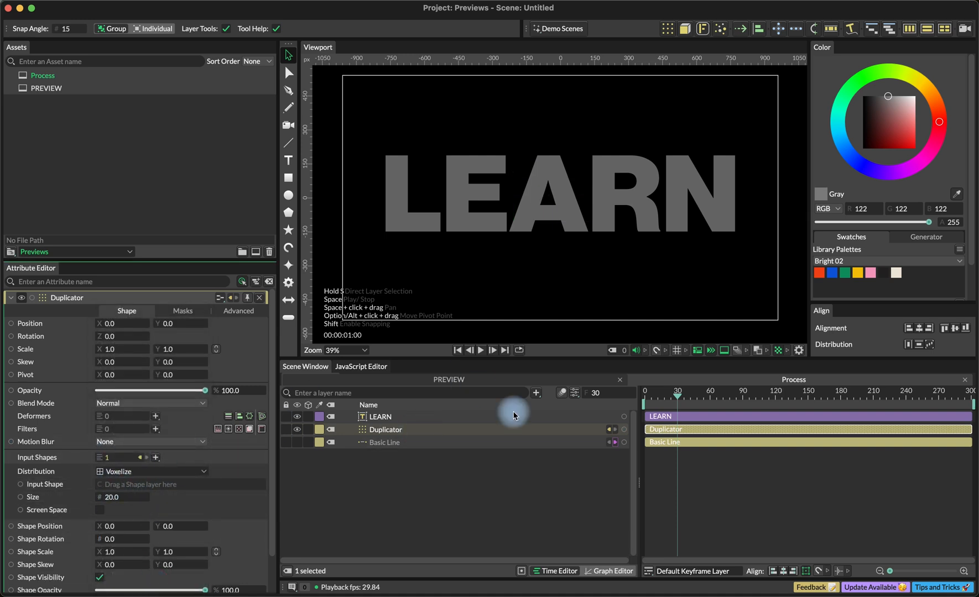
pyautogui.moveTo(404, 449)
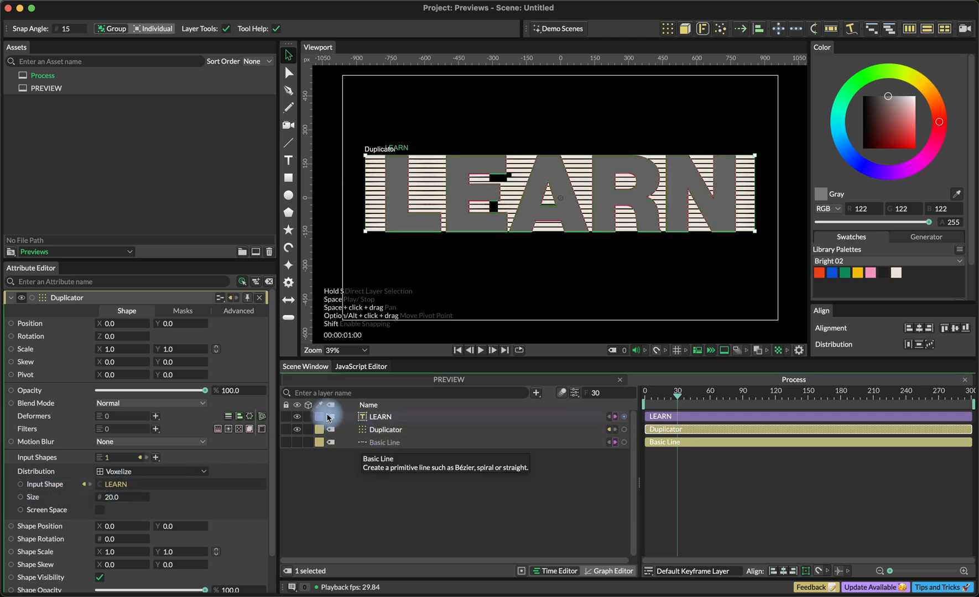
pyautogui.click(380, 417)
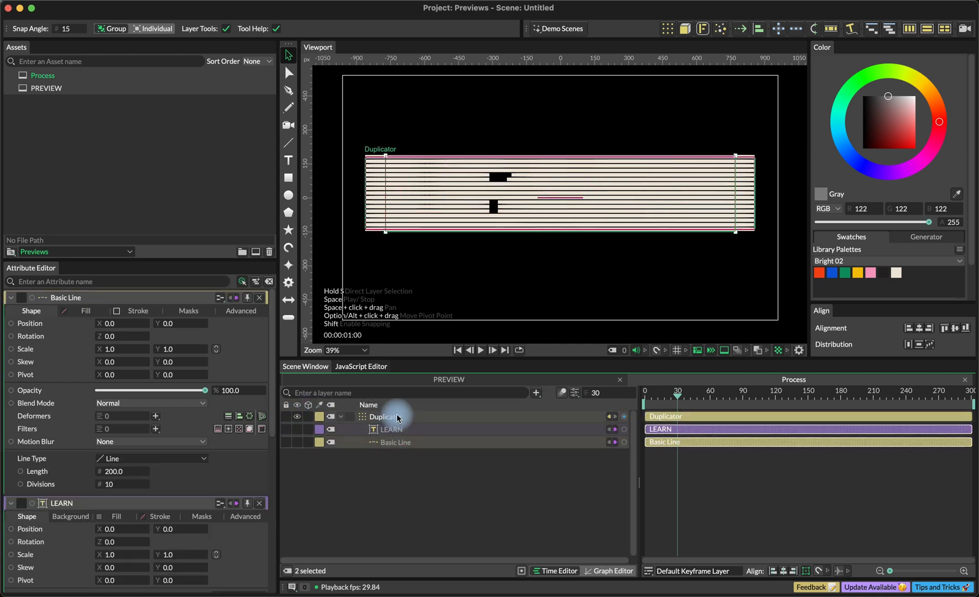
pyautogui.click(385, 416)
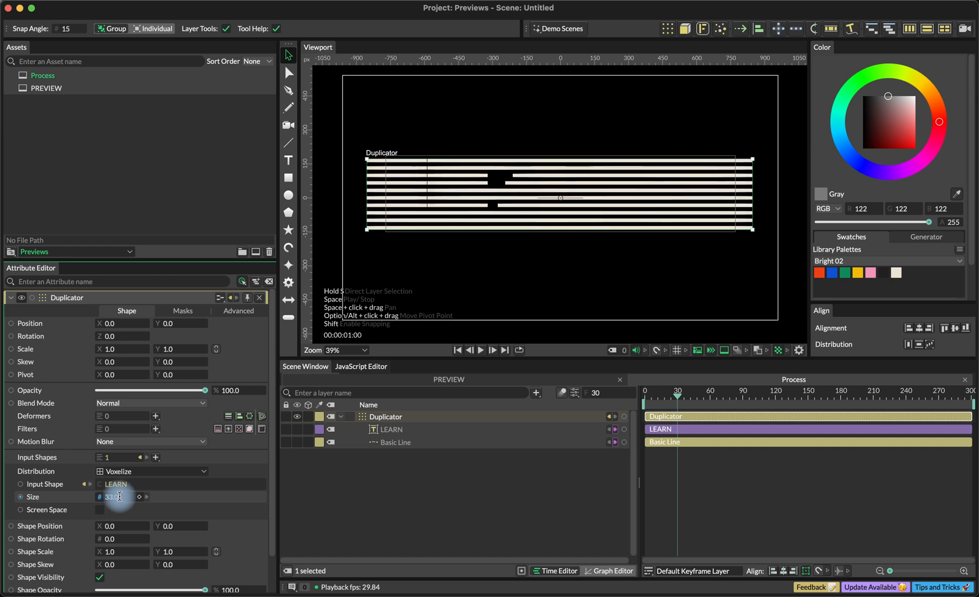
pyautogui.click(395, 443)
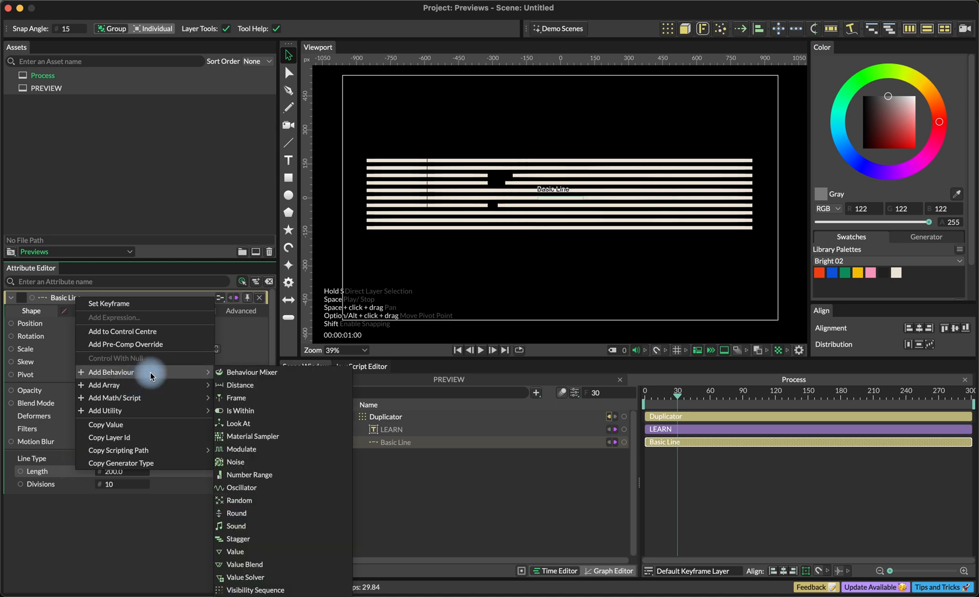
pyautogui.moveTo(268, 489)
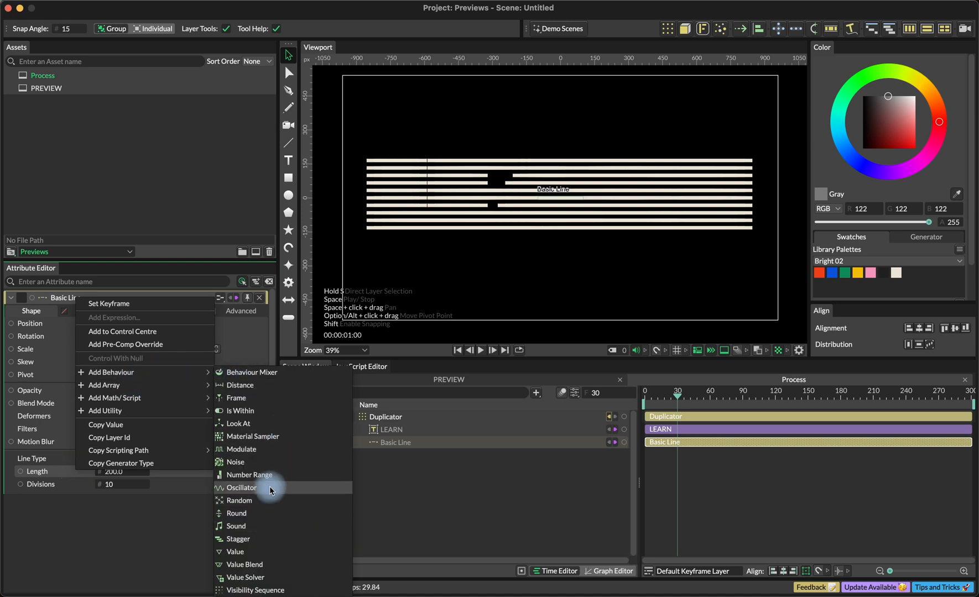
# - Drive the Basic Line's Length with an Oscillator using time scale 2 and stagger 2
pyautogui.click(241, 488)
pyautogui.write('2')
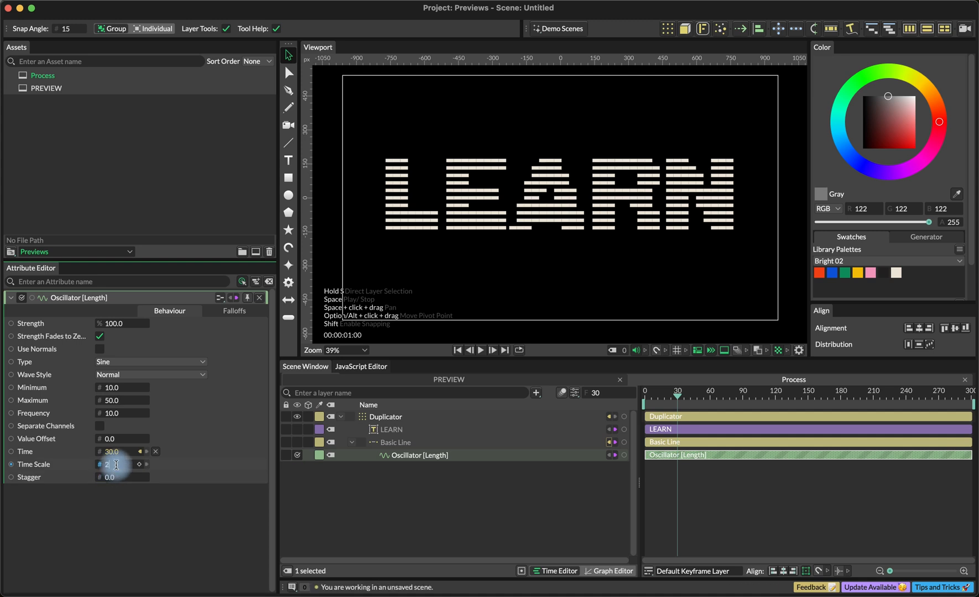
pyautogui.click(410, 465)
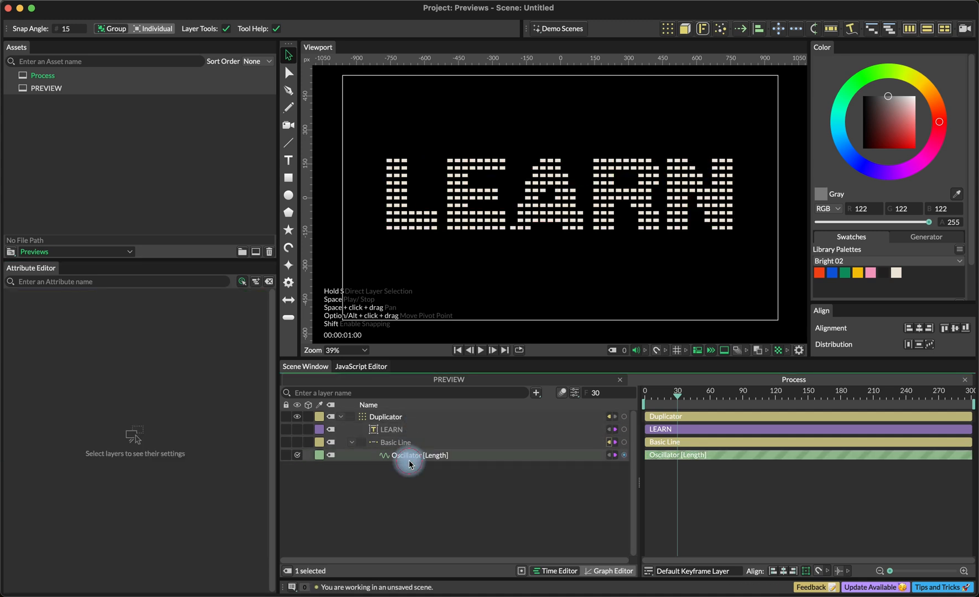
pyautogui.click(410, 455)
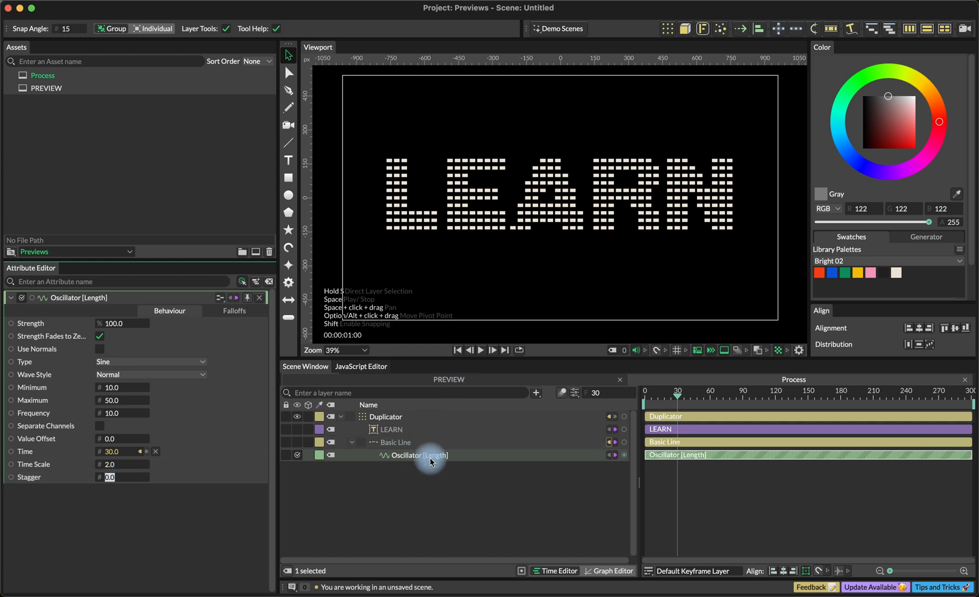
pyautogui.moveTo(117, 483)
pyautogui.write('2')
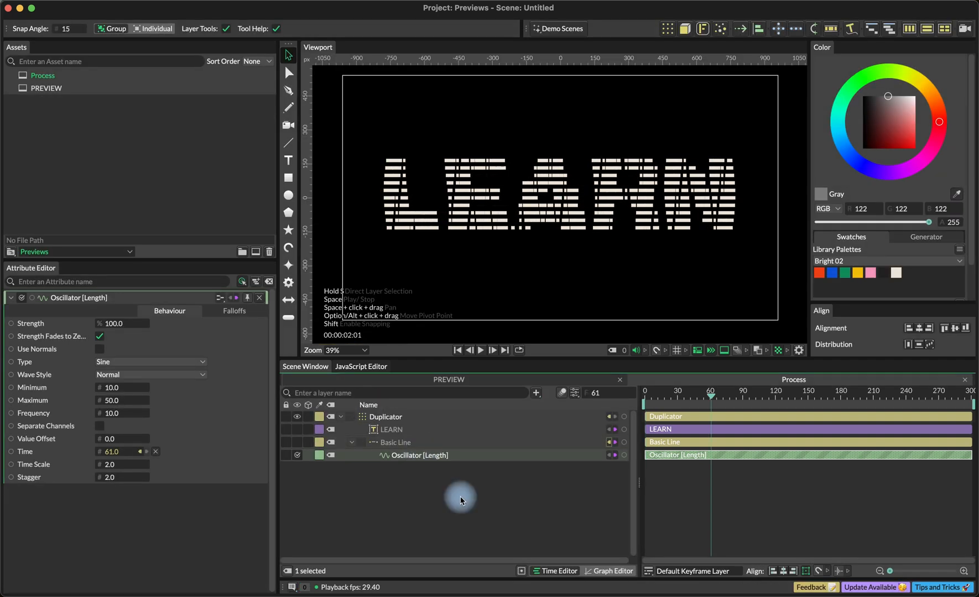
# - Add a Color Blend behaviour to the Basic Line's stroke colour
pyautogui.click(535, 393)
pyautogui.write('c')
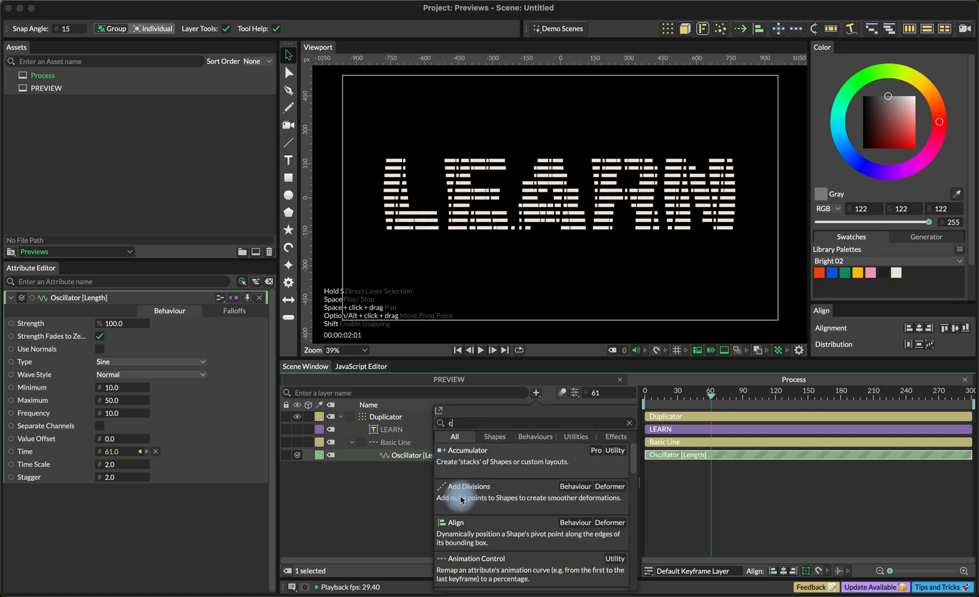
pyautogui.write('olor')
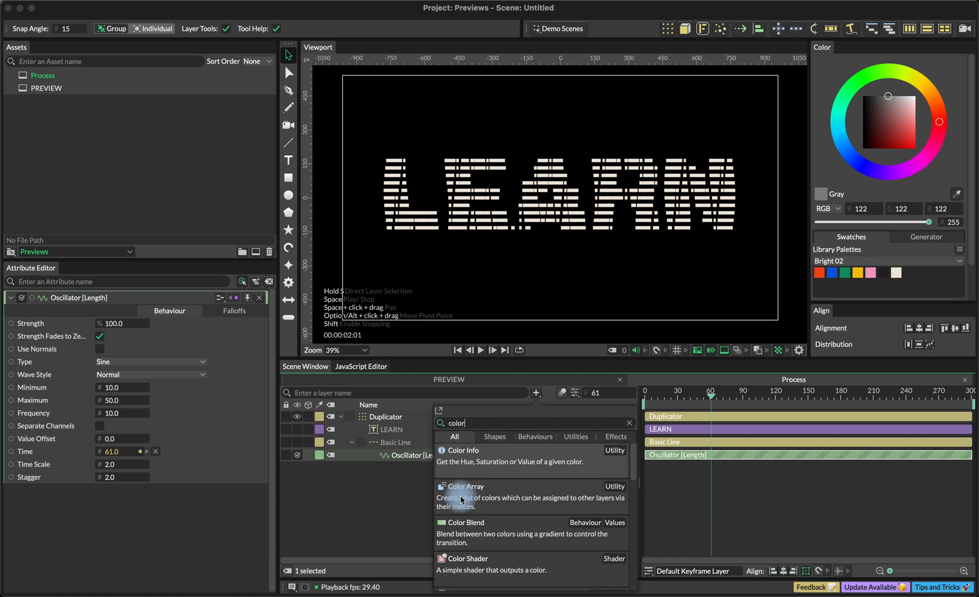
pyautogui.click(467, 523)
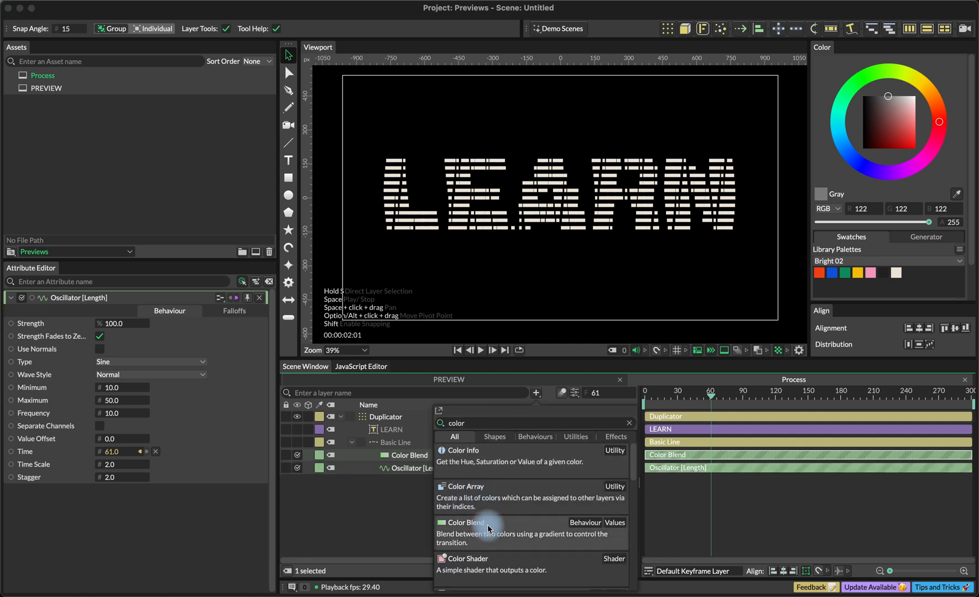
pyautogui.click(464, 522)
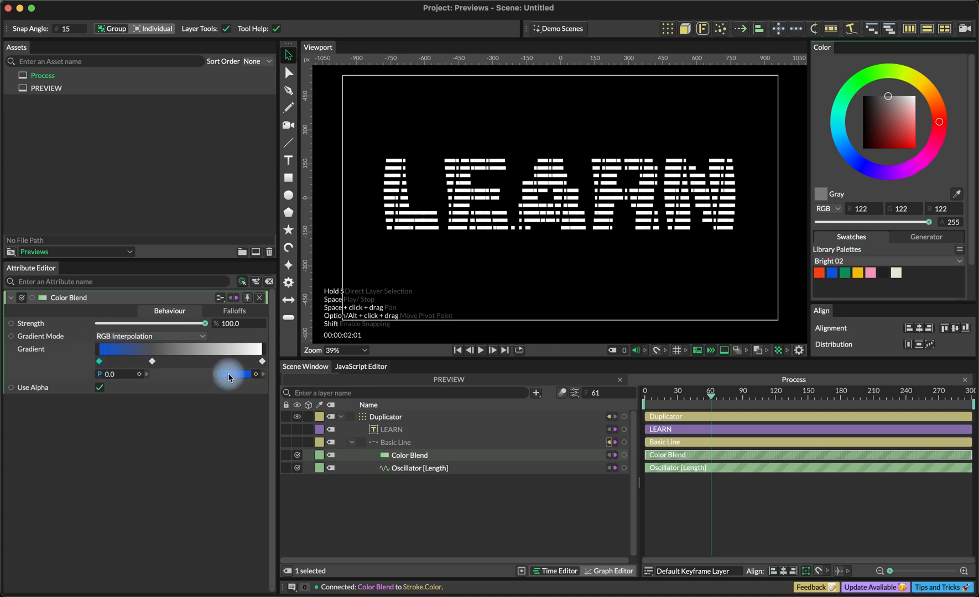
# - Adjust the blend gradient and try Color Blend strengths, settling around a third
pyautogui.moveTo(240, 374); pyautogui.dragTo(152, 362)
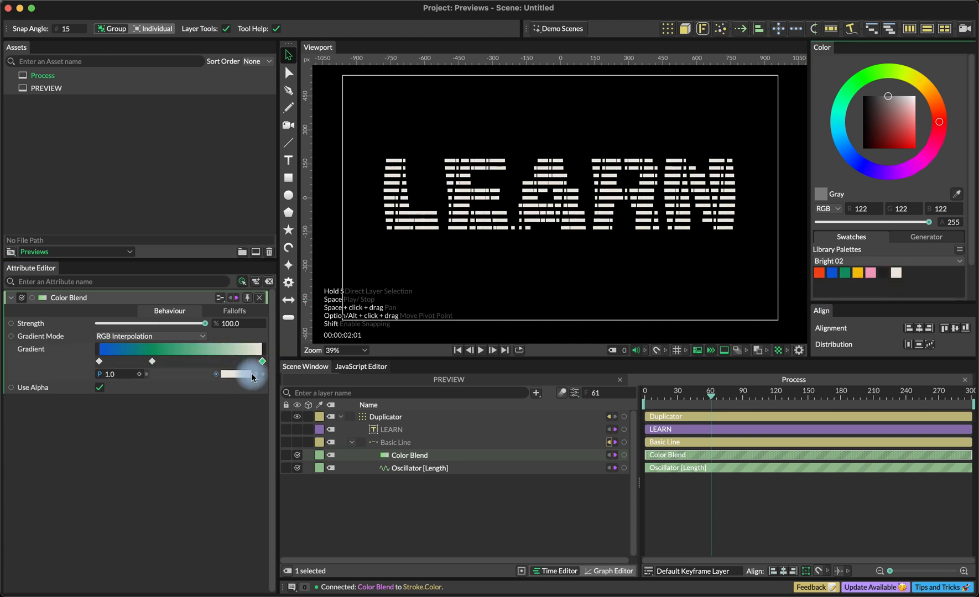
pyautogui.moveTo(204, 324); pyautogui.dragTo(142, 323)
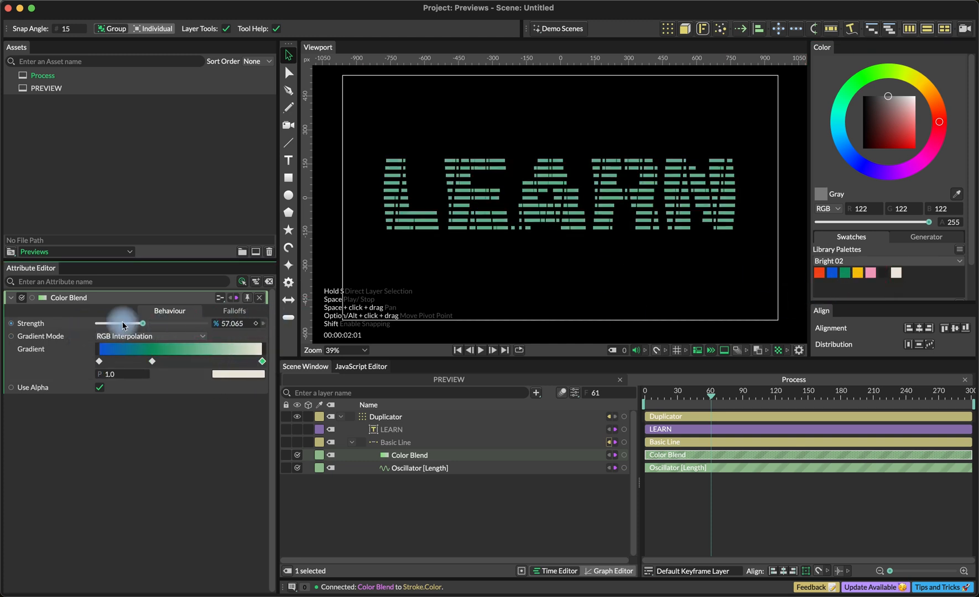
pyautogui.moveTo(144, 323); pyautogui.dragTo(199, 324)
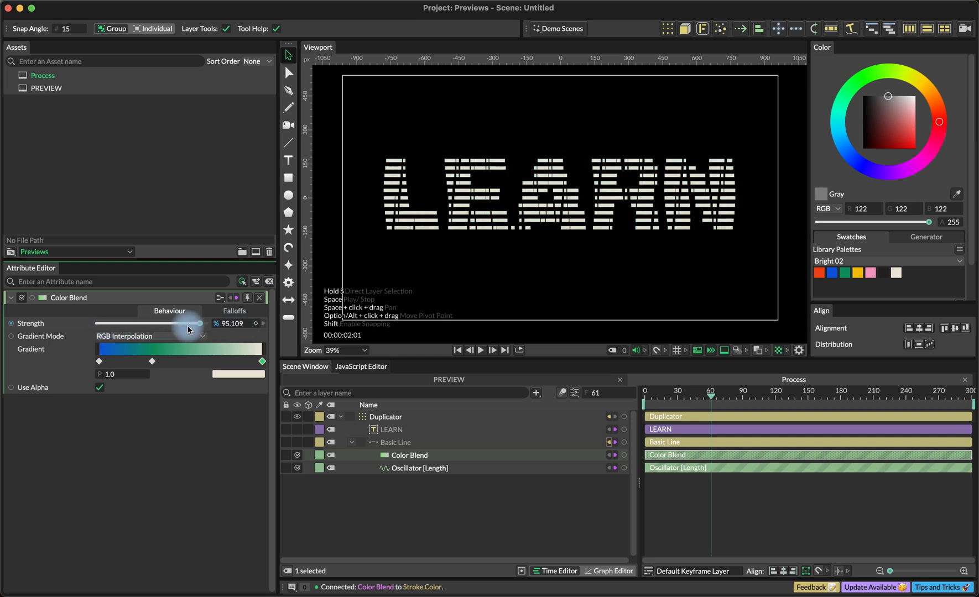
pyautogui.moveTo(187, 323); pyautogui.dragTo(136, 323)
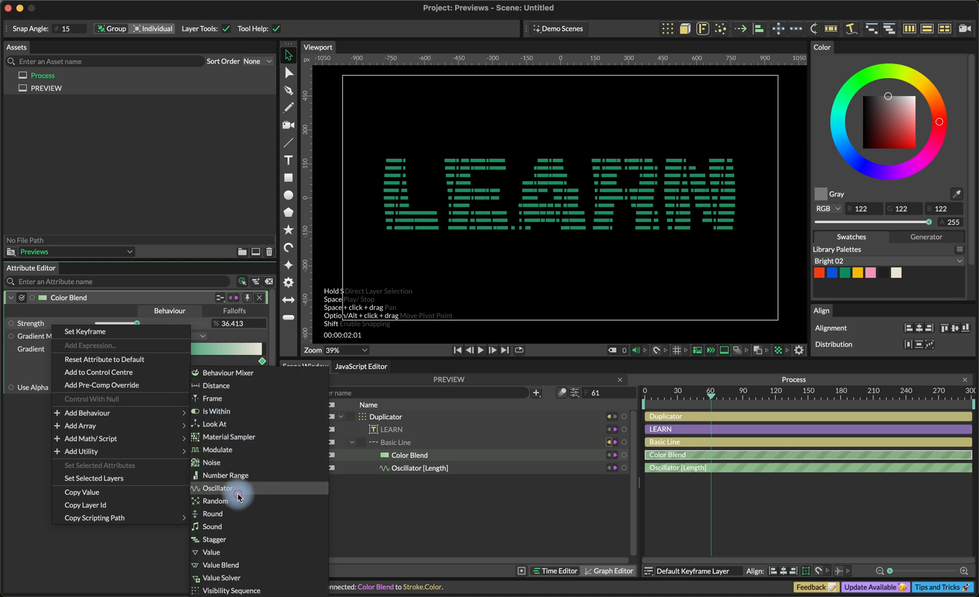
# - Oscillate Color Blend strength (frequency 10, time scale 2, stagger 0.6) and preview playback
pyautogui.click(214, 489)
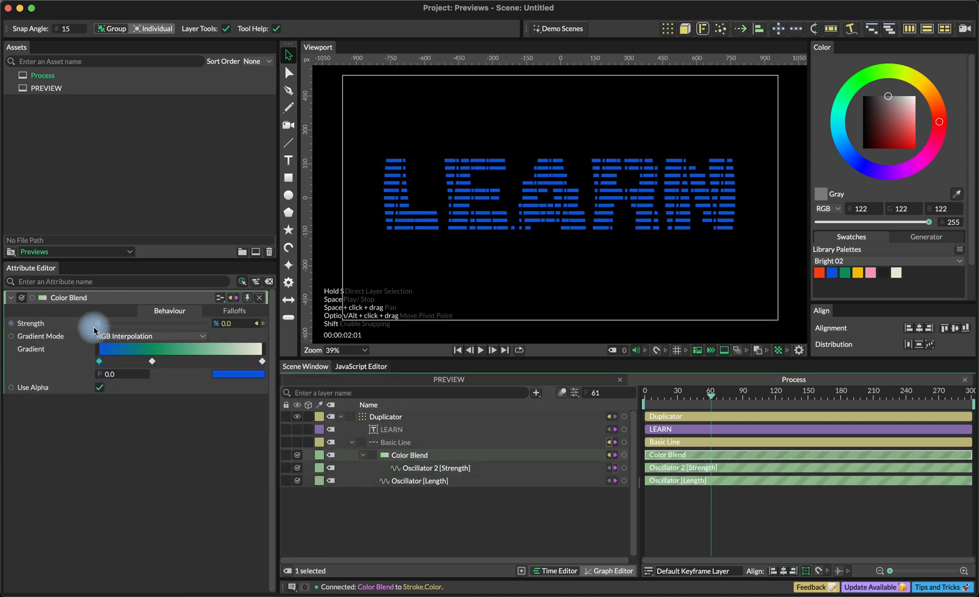
pyautogui.click(436, 468)
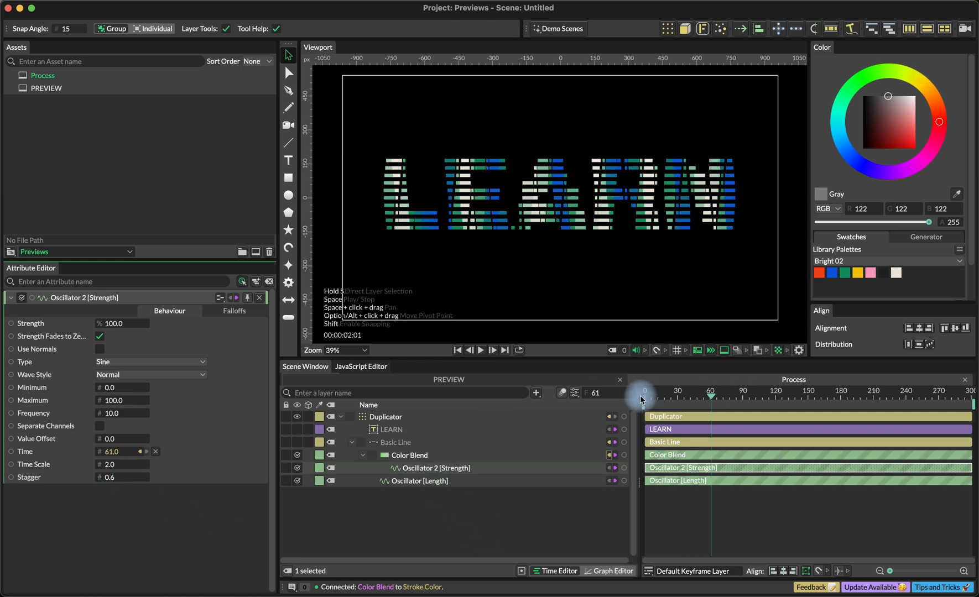
pyautogui.click(480, 350)
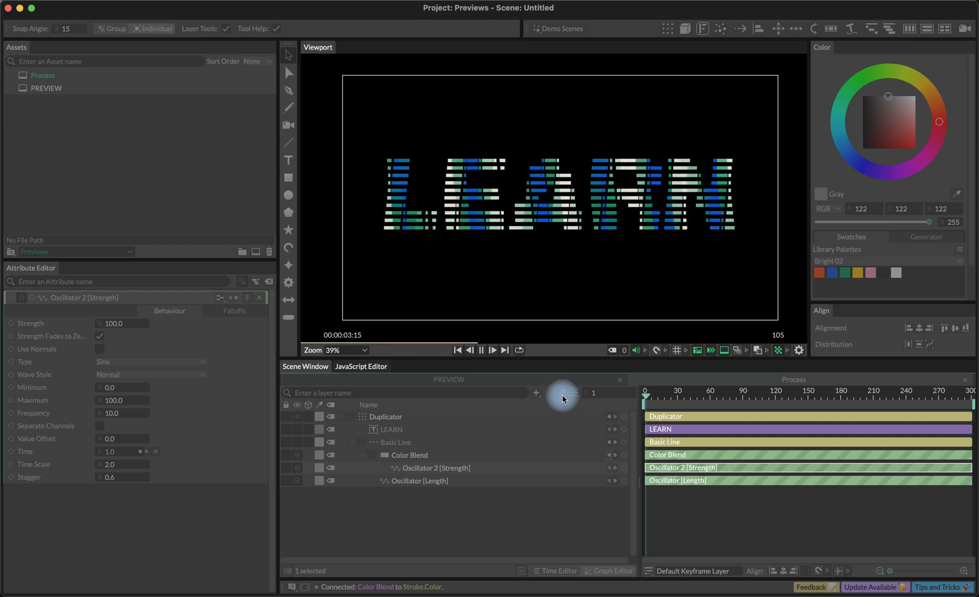
pyautogui.click(480, 350)
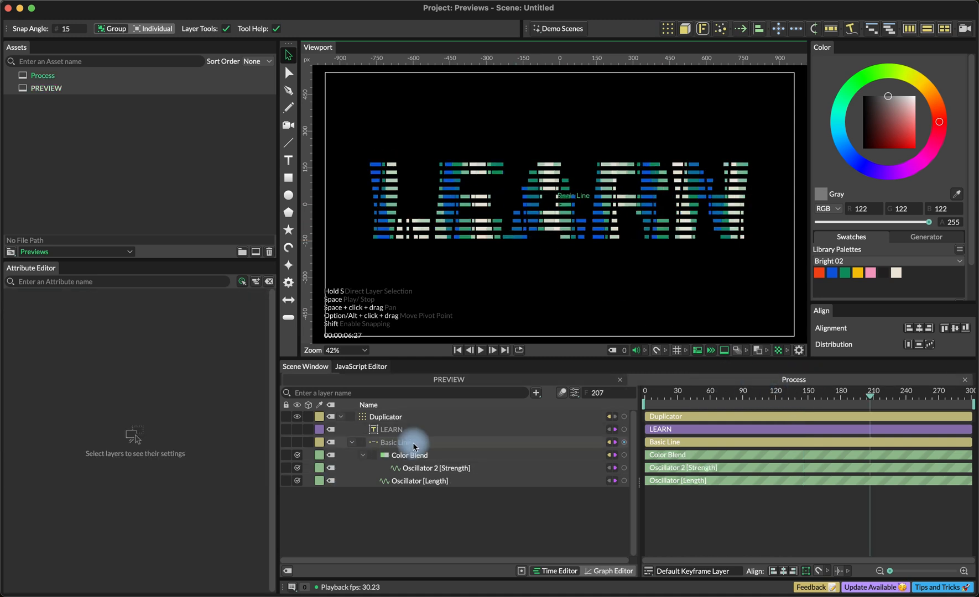
# - Set the Duplicator to Sort over Voxelize by Distance From Centroid, with debug drawing enabled
pyautogui.click(387, 417)
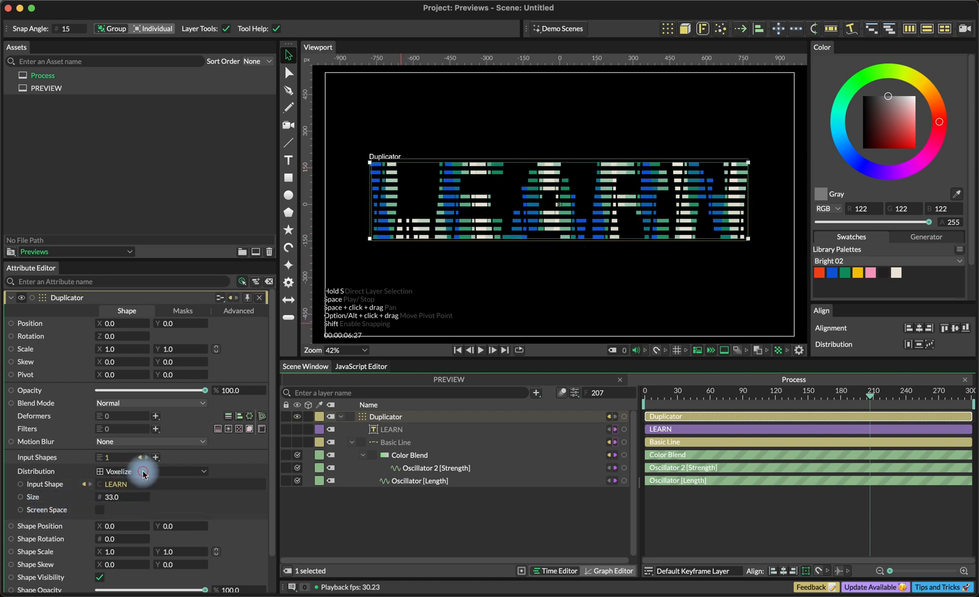
pyautogui.click(149, 471)
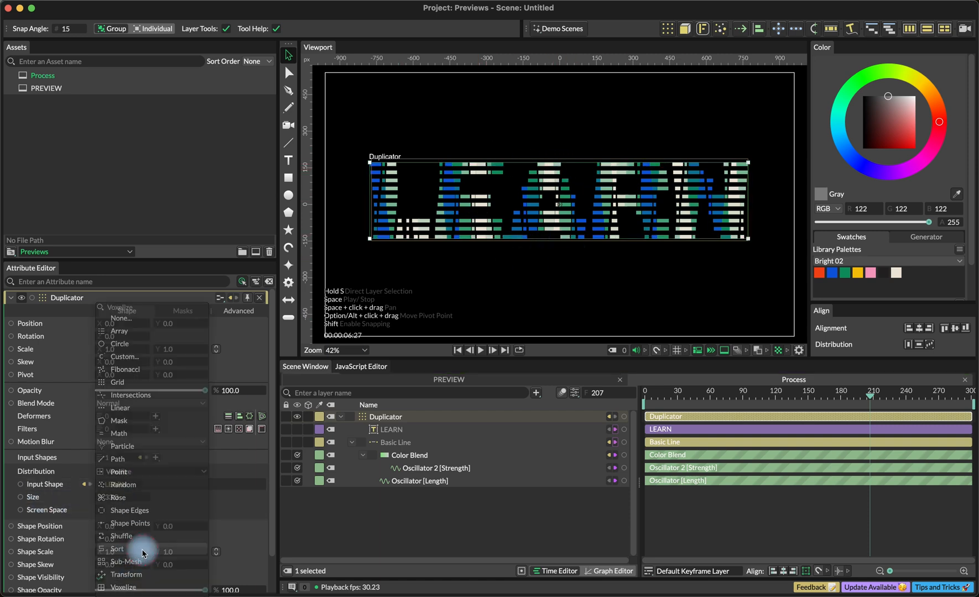
pyautogui.click(114, 549)
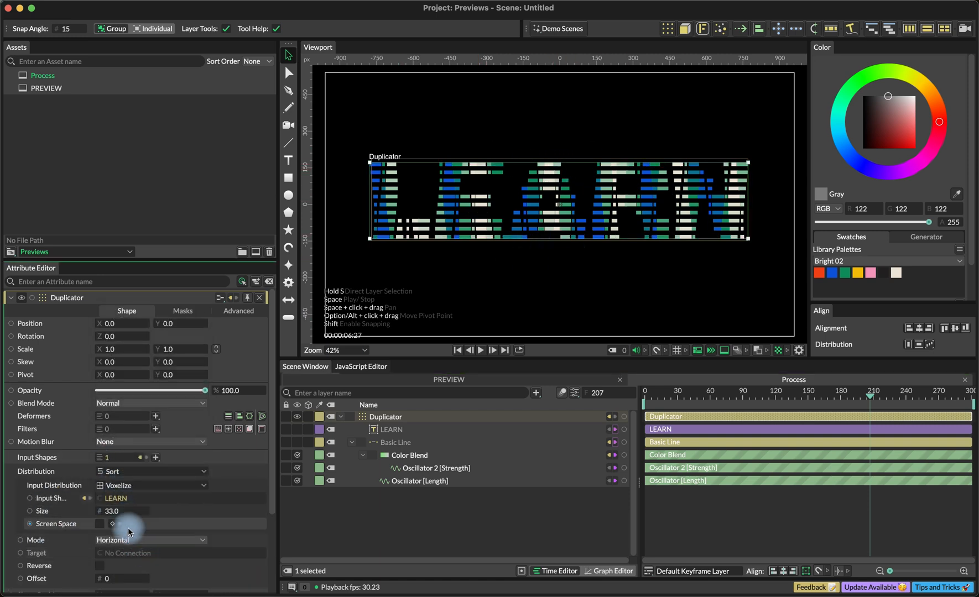
pyautogui.click(150, 539)
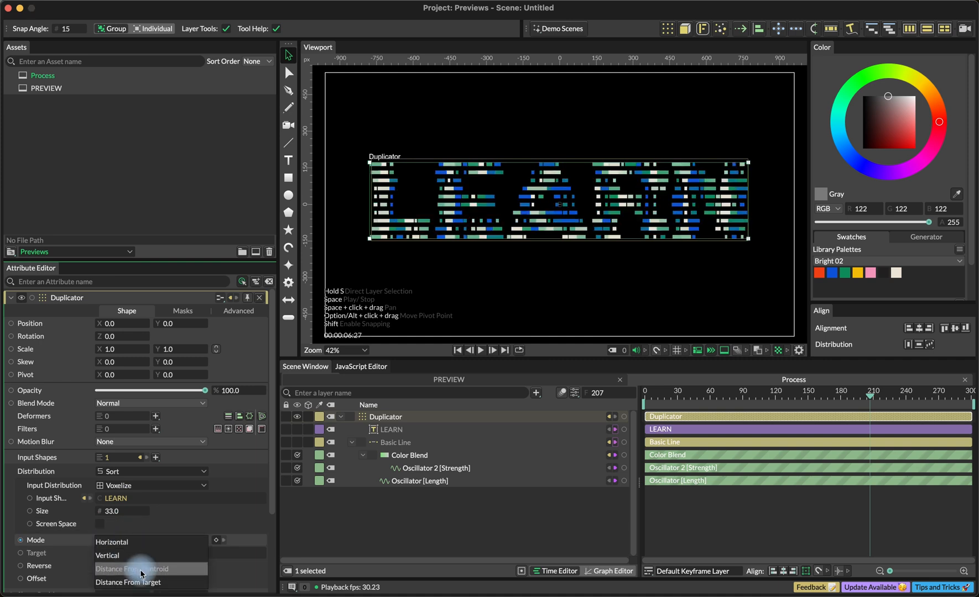
pyautogui.click(138, 568)
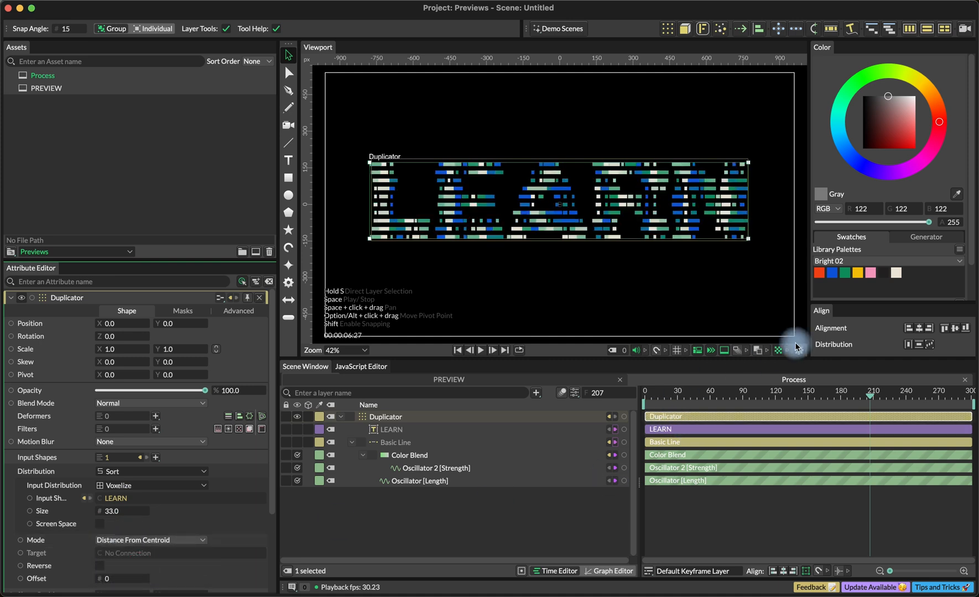
pyautogui.click(798, 350)
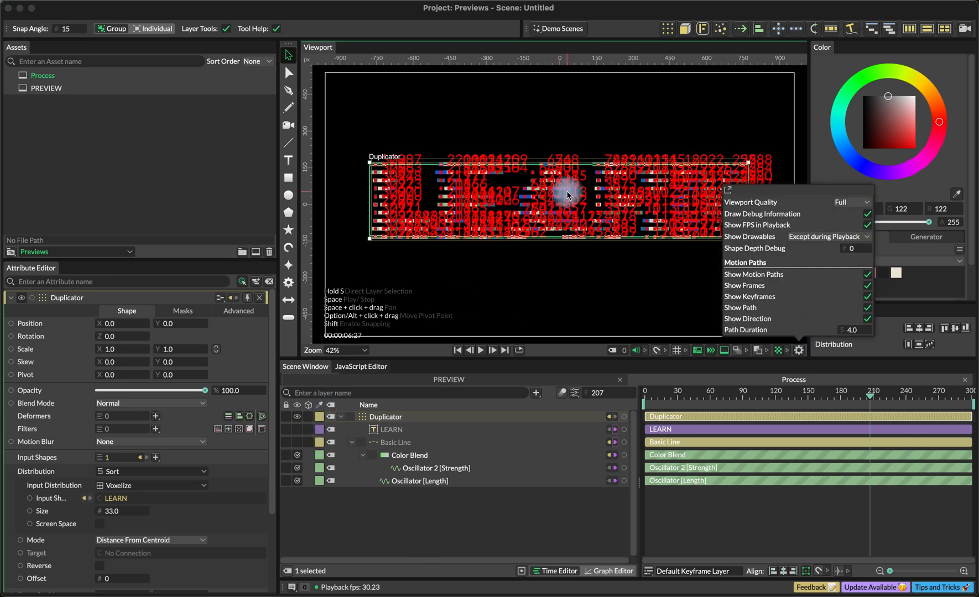
pyautogui.moveTo(564, 202)
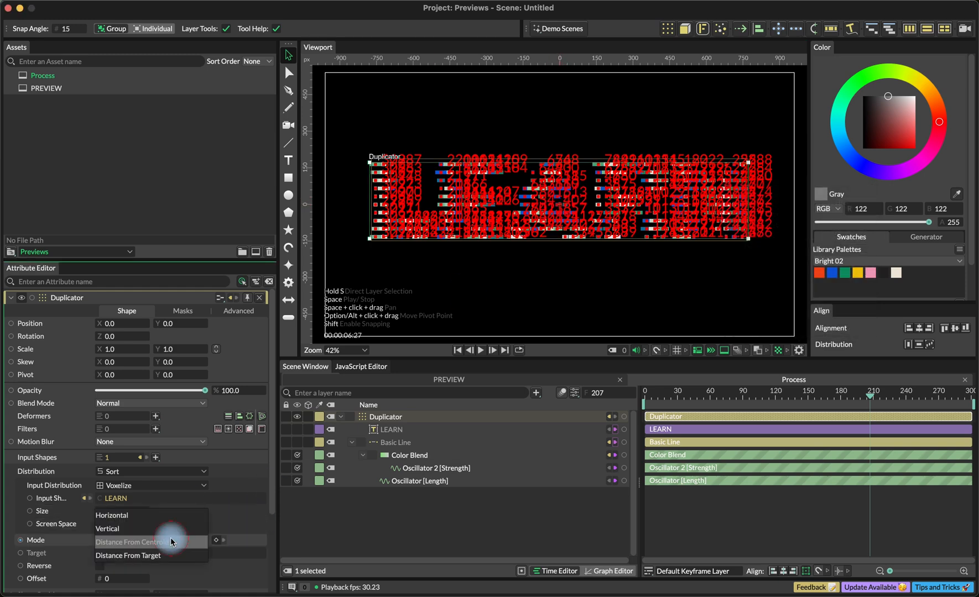
pyautogui.click(111, 515)
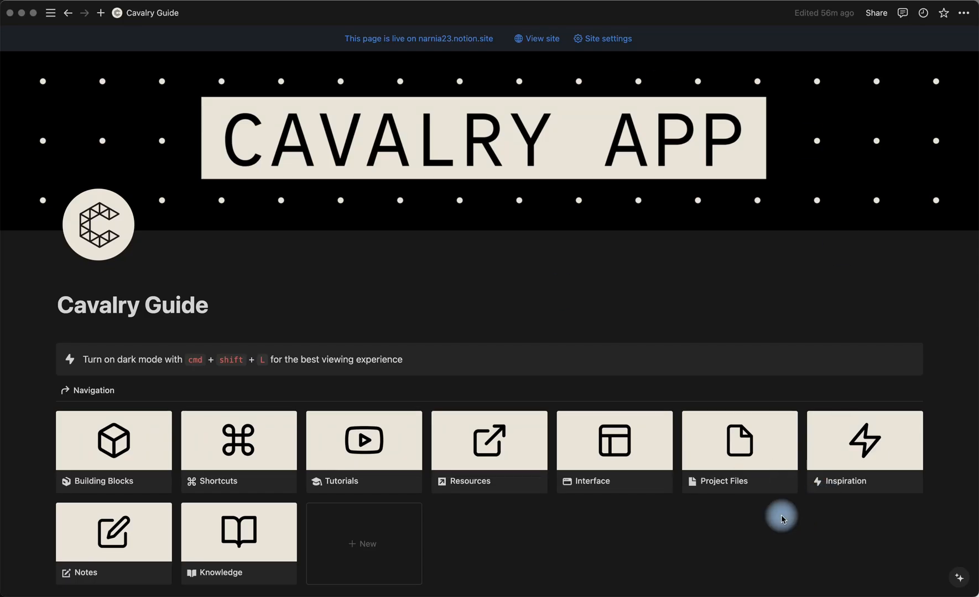
# - Scroll the Notion Cavalry Guide page and open its Project Files card
pyautogui.scroll(-3)
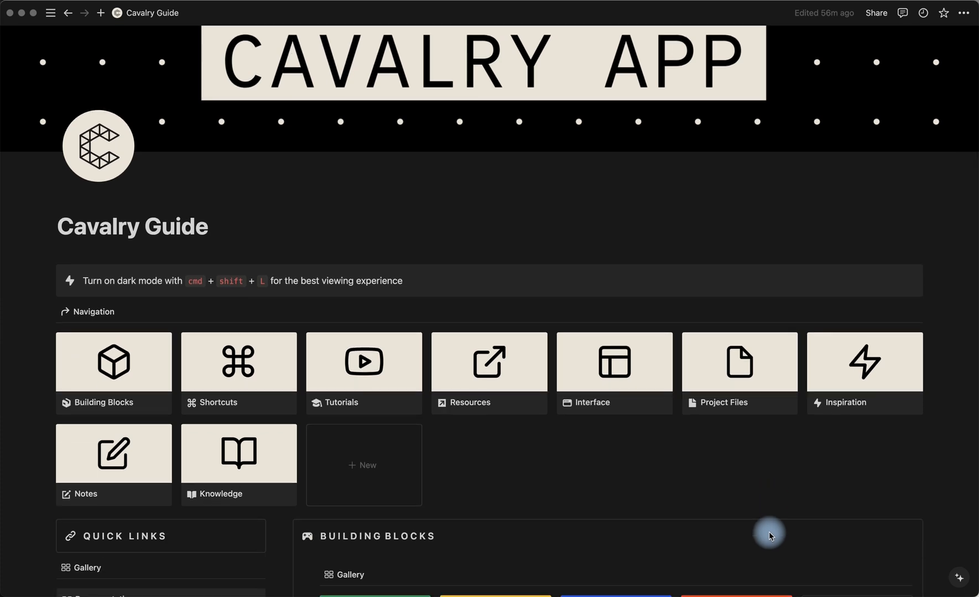
pyautogui.scroll(-3)
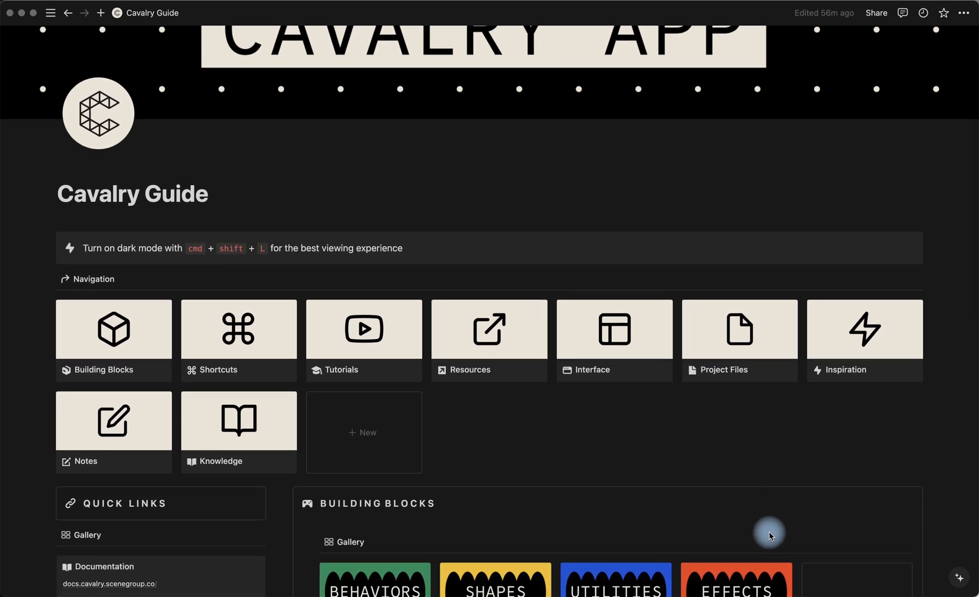
pyautogui.moveTo(730, 334)
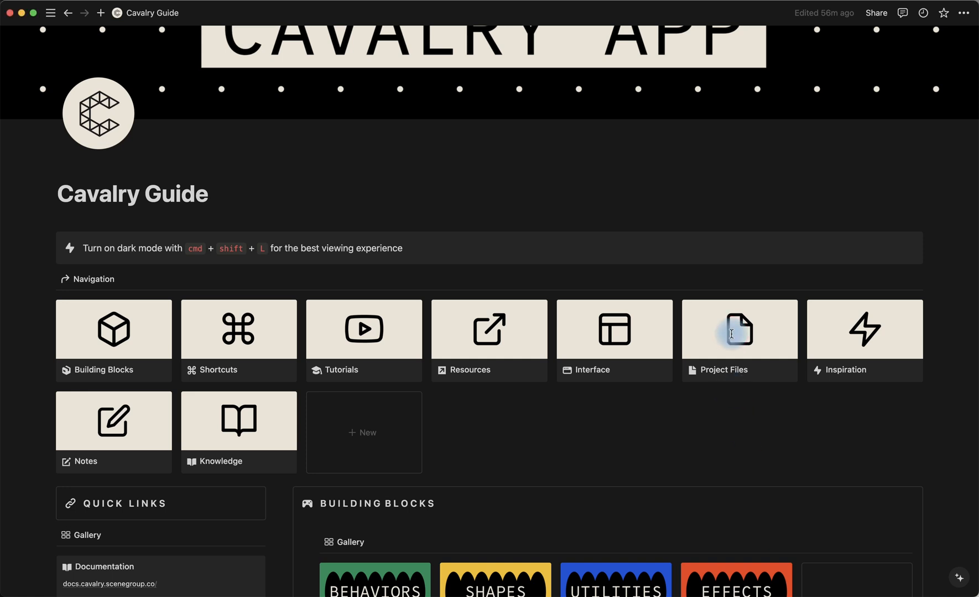
pyautogui.click(738, 332)
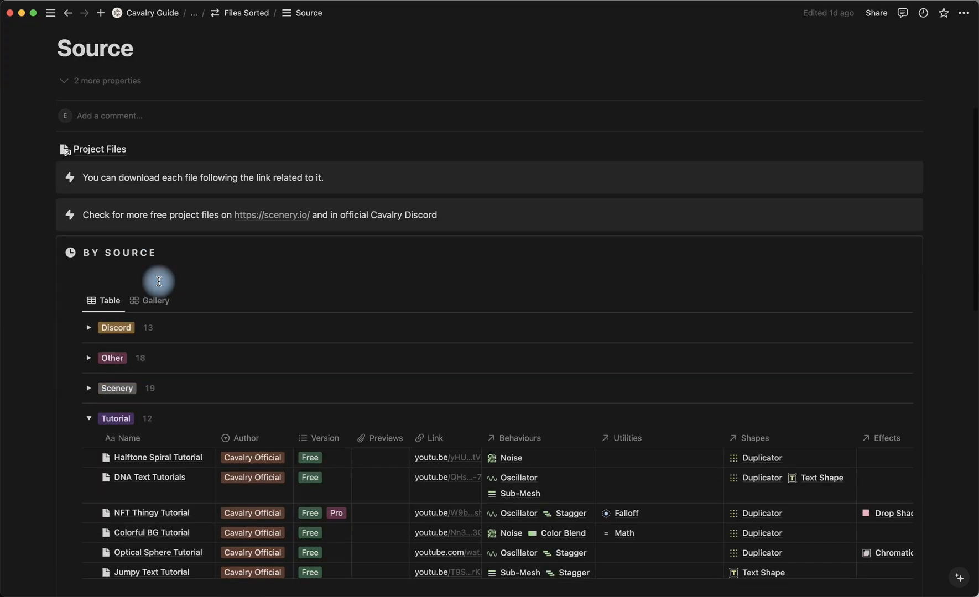
# - Scroll the Source table across to the File column and expand the Tutorial group
pyautogui.scroll(-3)
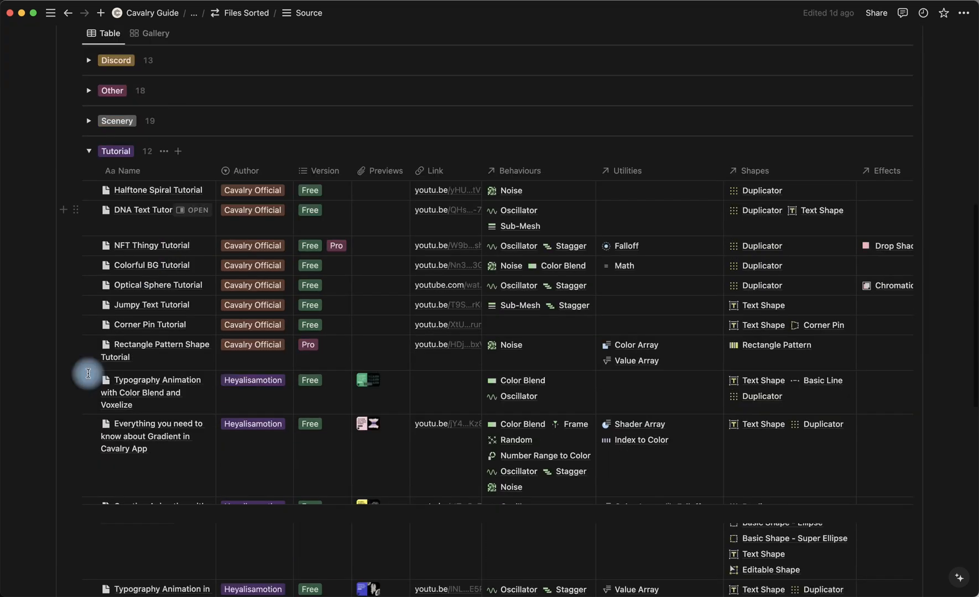
pyautogui.scroll(-3)
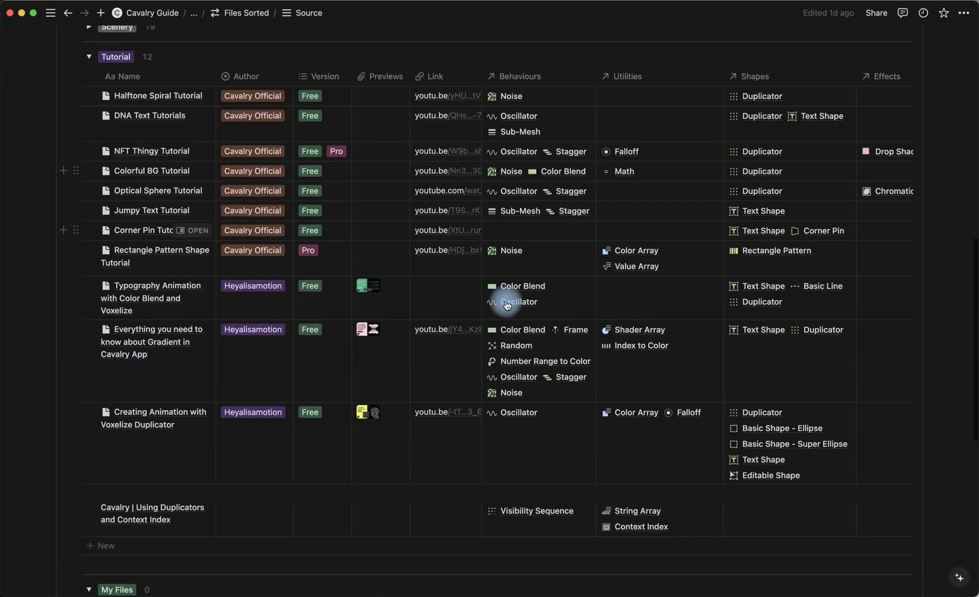
pyautogui.moveTo(165, 340)
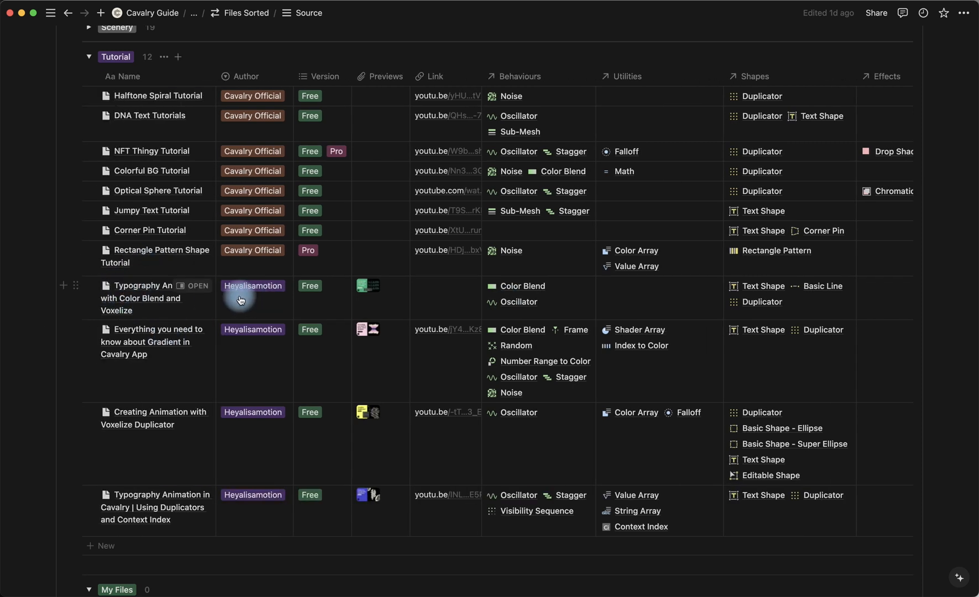
pyautogui.hscroll(3)
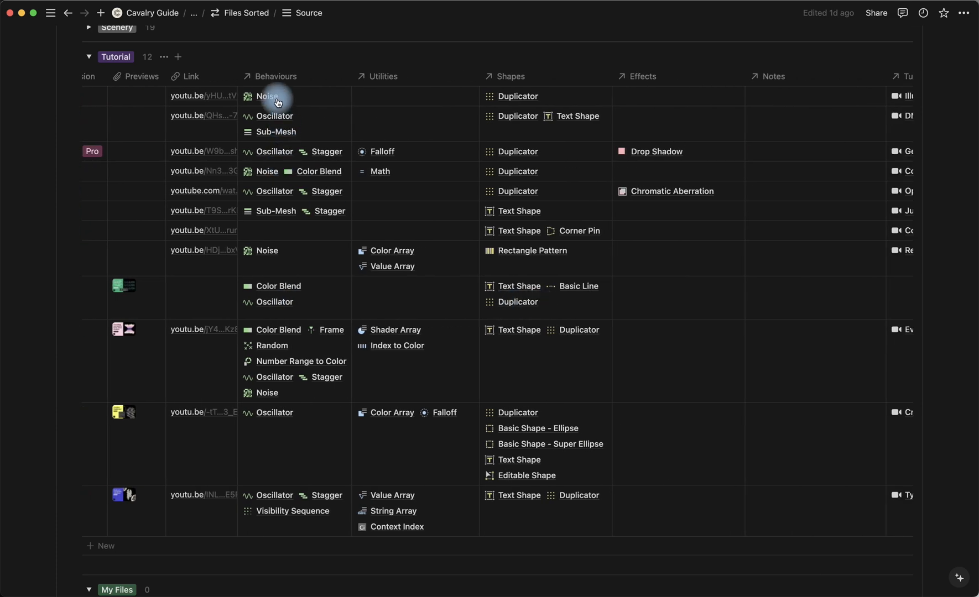
pyautogui.moveTo(584, 290)
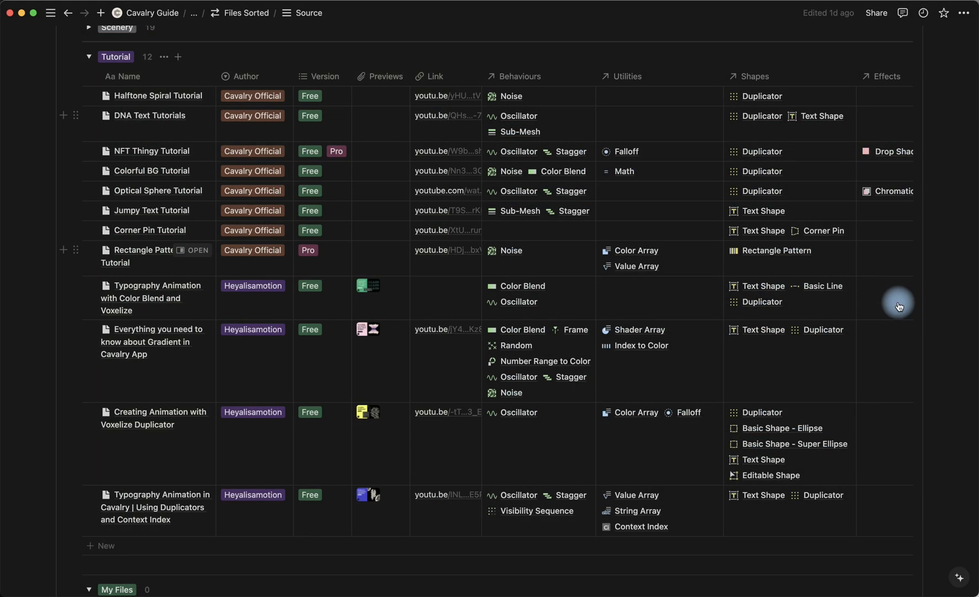
pyautogui.hscroll(3)
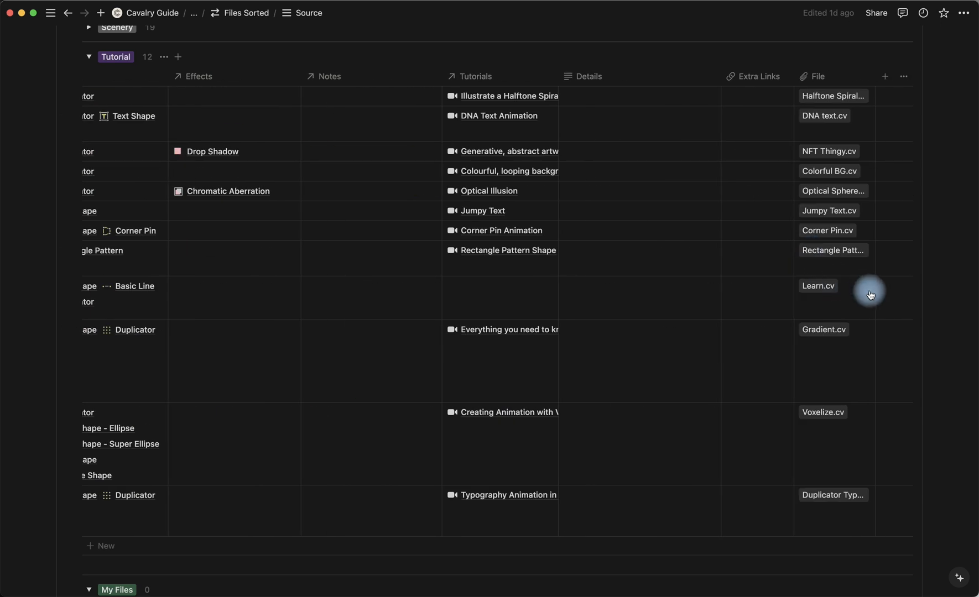
pyautogui.click(869, 293)
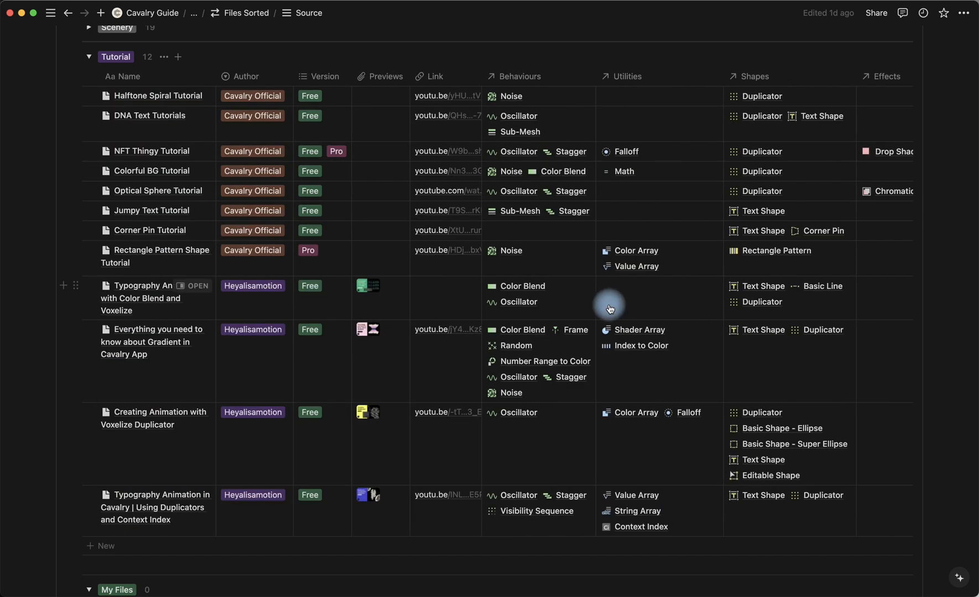
pyautogui.moveTo(764, 300)
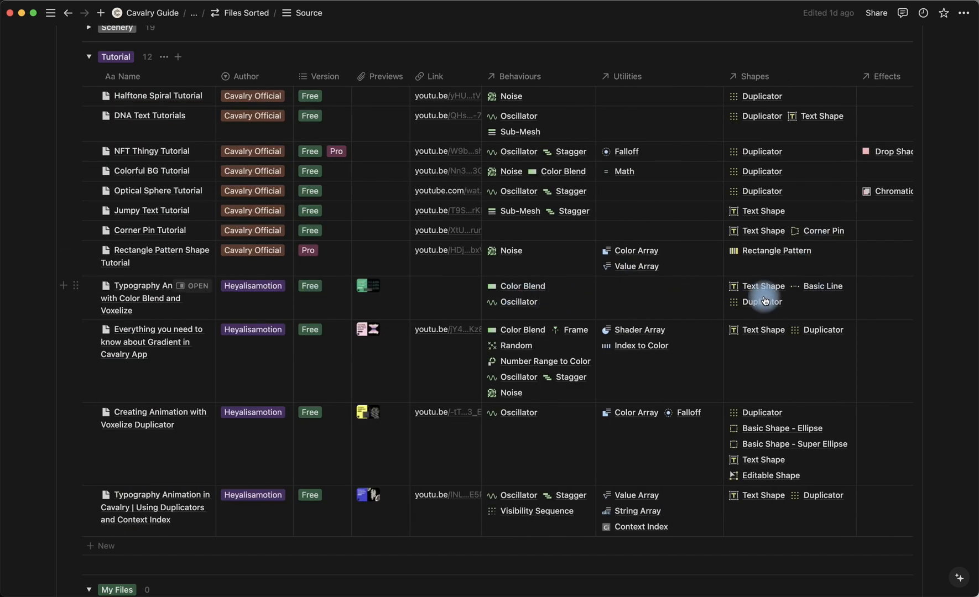
pyautogui.moveTo(508, 300)
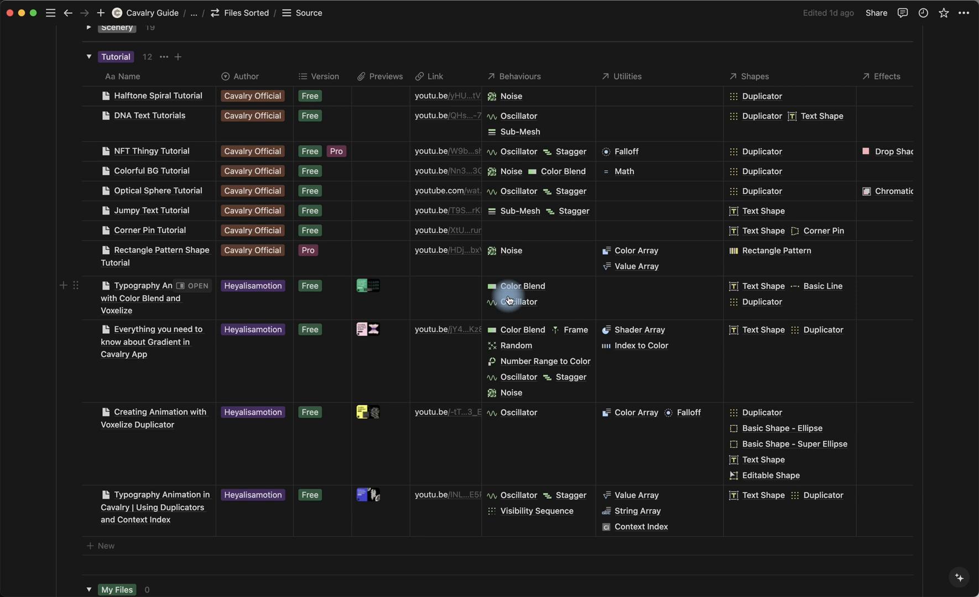
pyautogui.moveTo(508, 302)
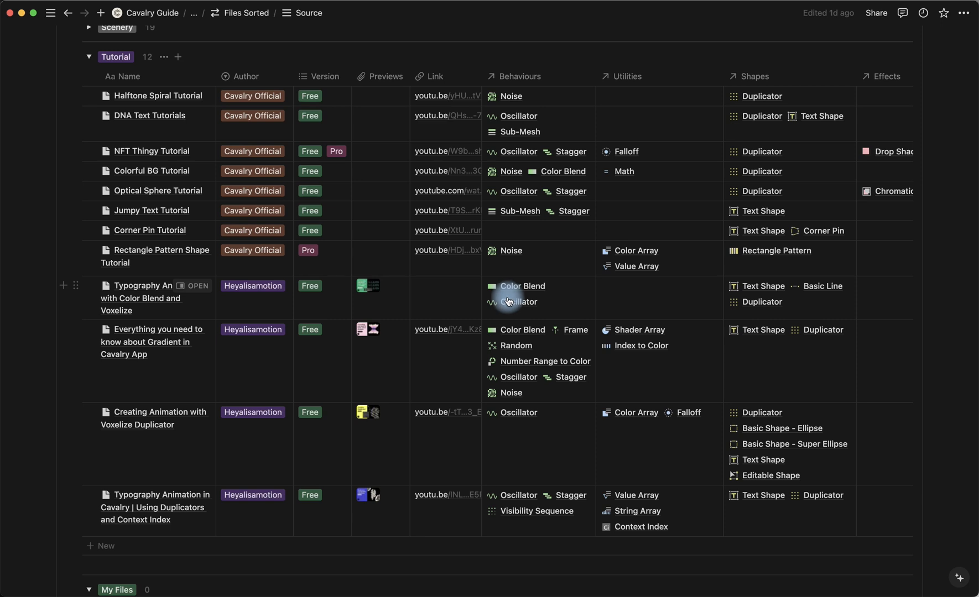